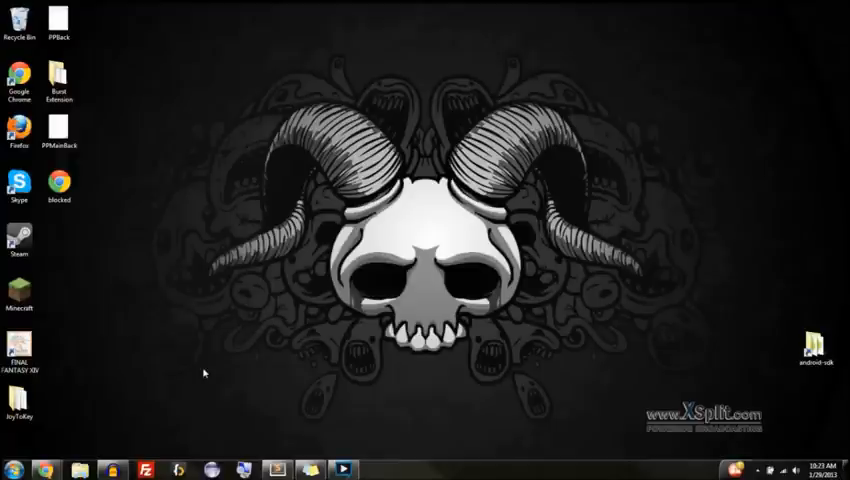
mouse_move(213, 353)
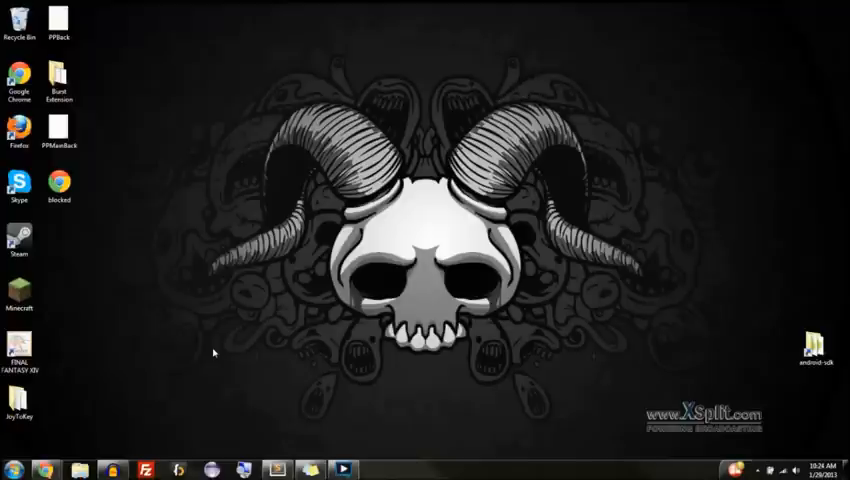
mouse_move(343, 328)
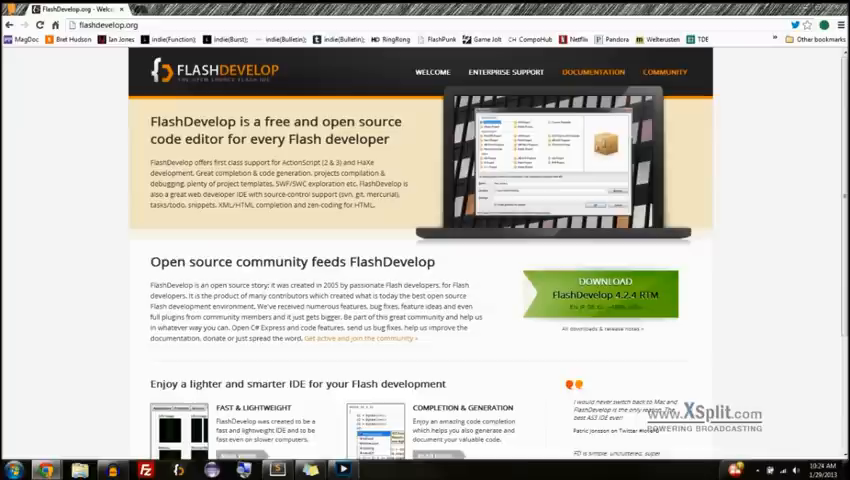
mouse_move(580, 280)
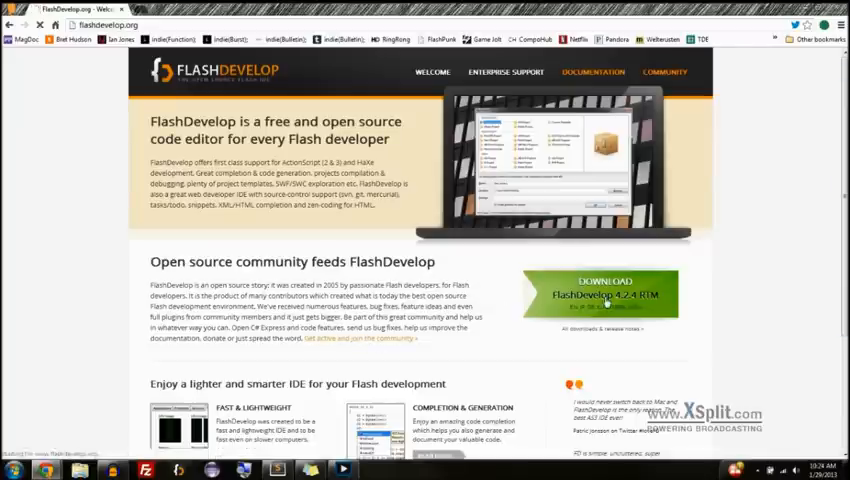
Open the FlashDevelop 4.2.4 RTM release post and scroll through its download details.
click(599, 293)
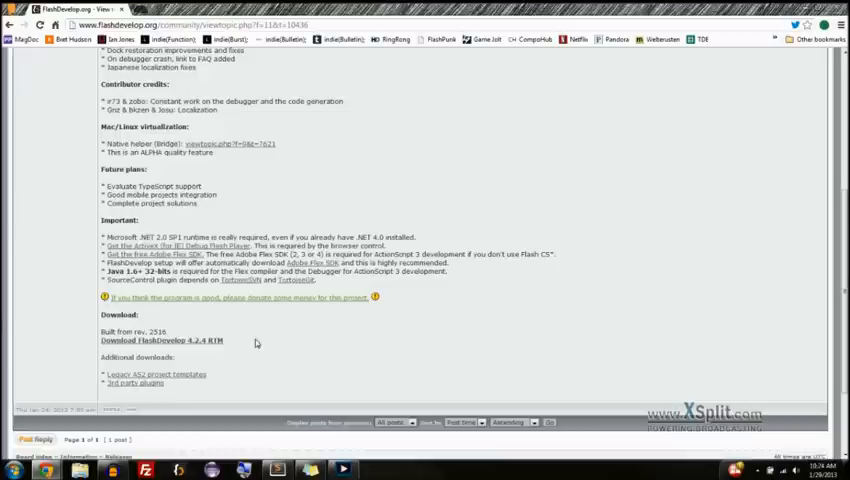
scroll(up, 3)
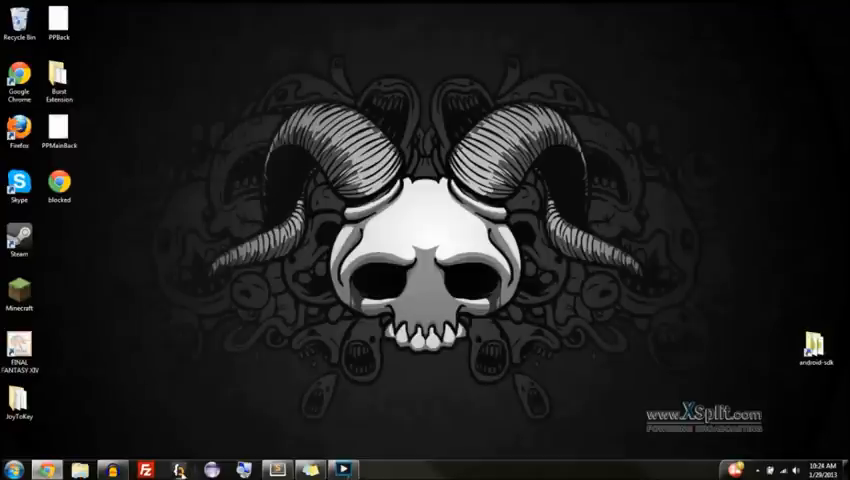
Search the Start menu for flashdevelop to launch the editor.
click(13, 463)
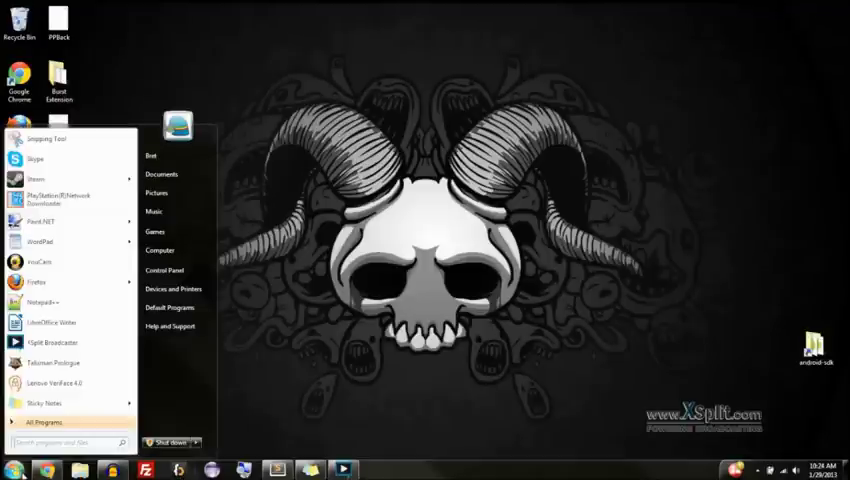
text(flashdevelop)
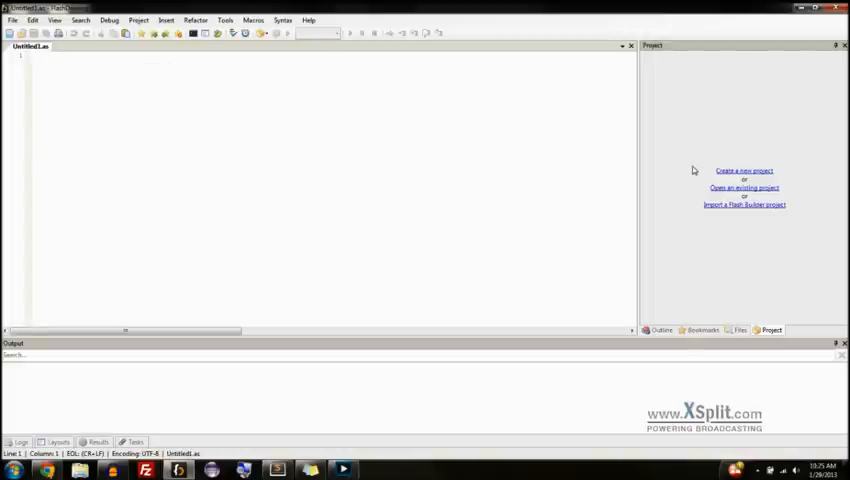
mouse_move(746, 173)
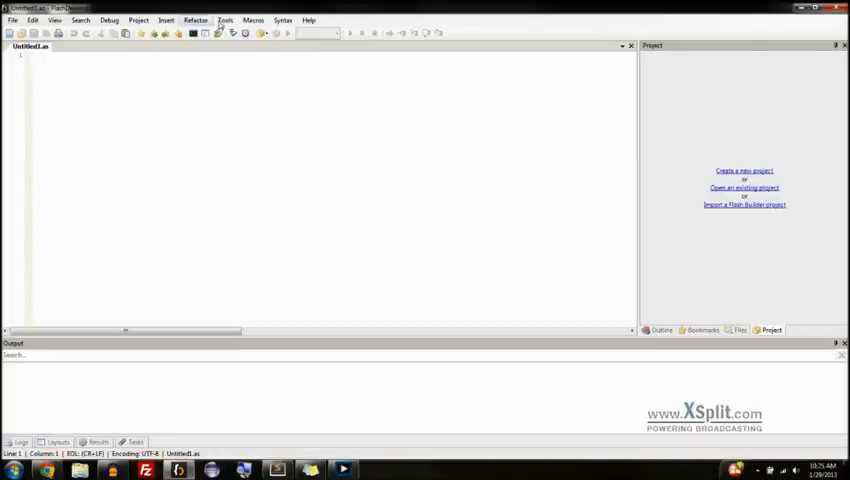
Start a new project from the Project menu using the AS3 Project template.
click(13, 17)
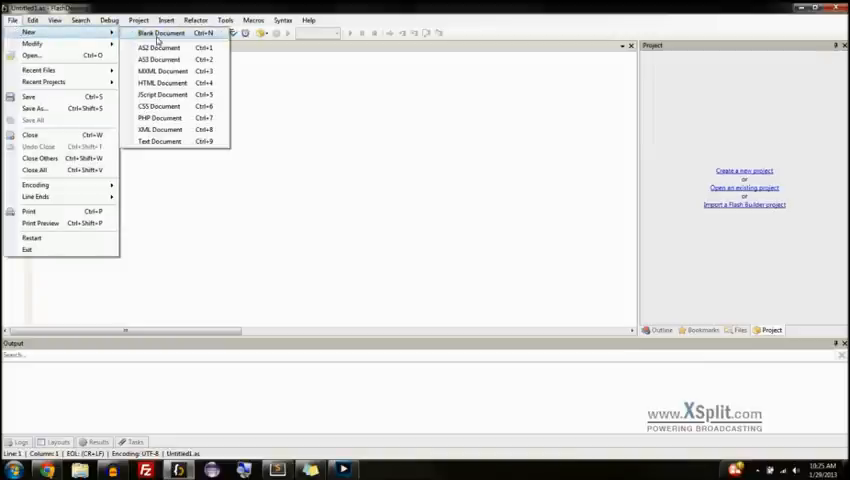
click(160, 35)
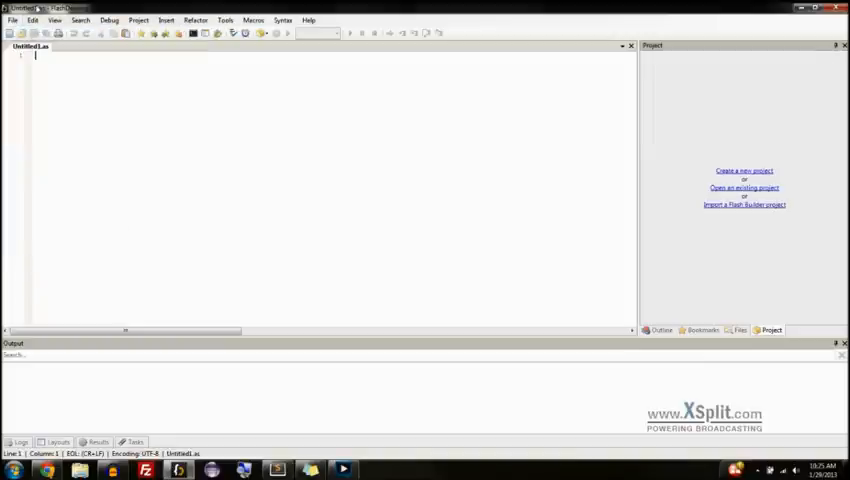
click(150, 20)
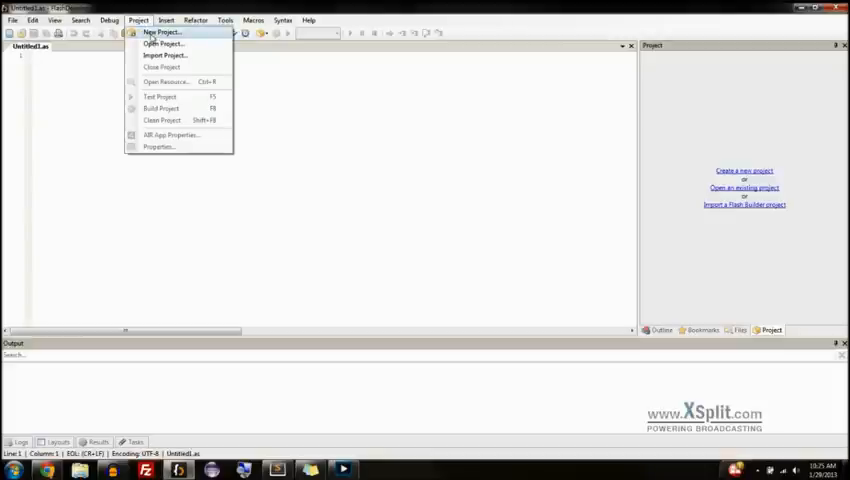
click(170, 35)
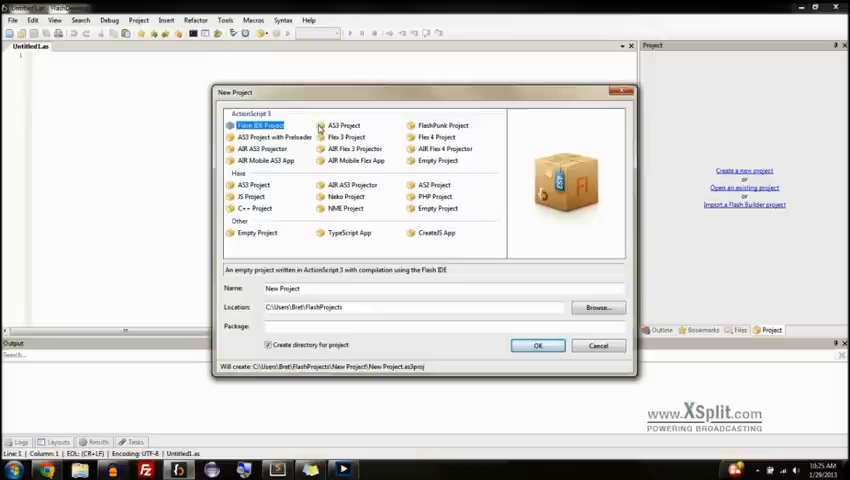
click(343, 125)
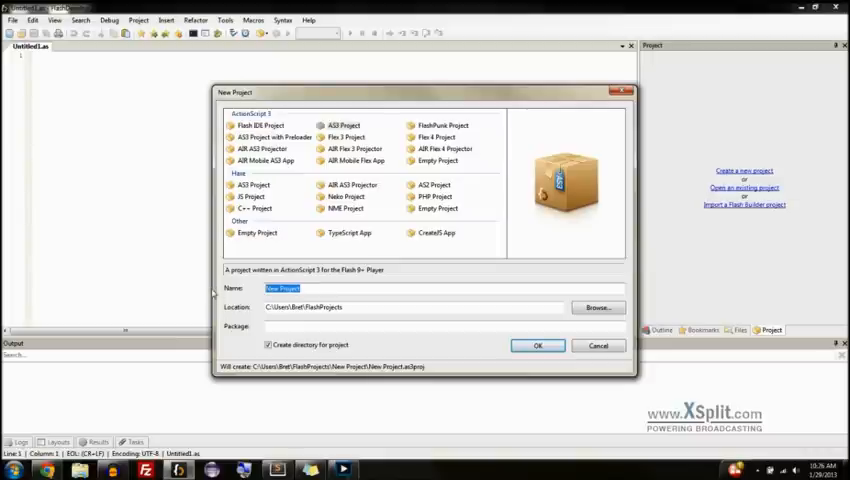
Name the project FirstAS3Project, keeping Create directory for project enabled.
text(FirstAS3)
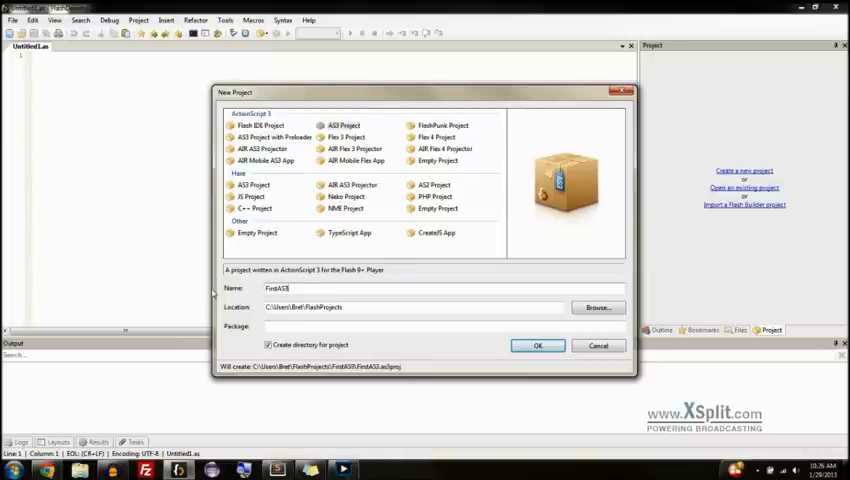
text(Project)
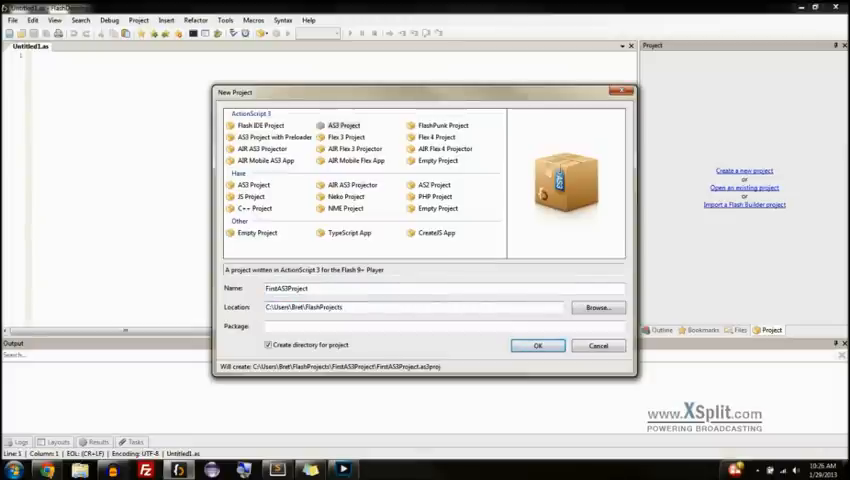
double_click(325, 307)
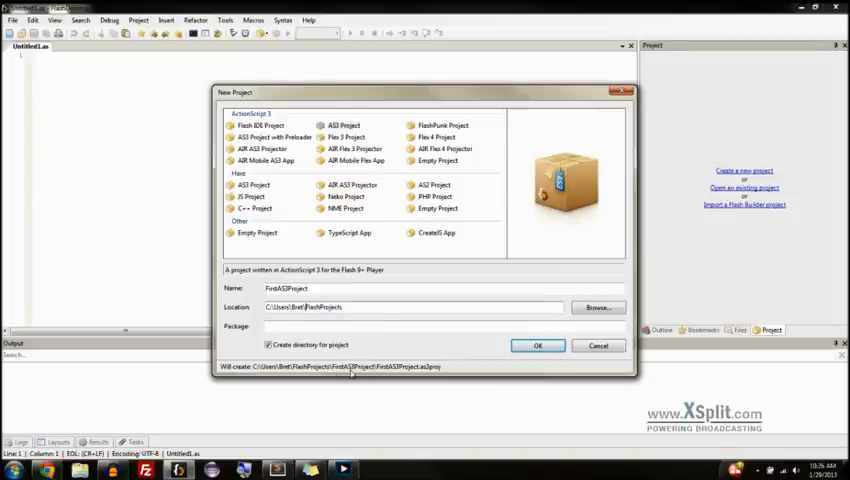
click(268, 344)
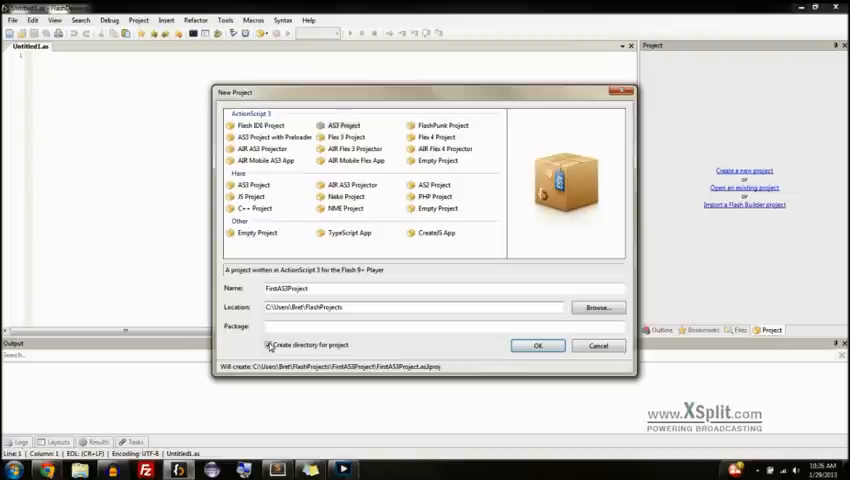
click(269, 344)
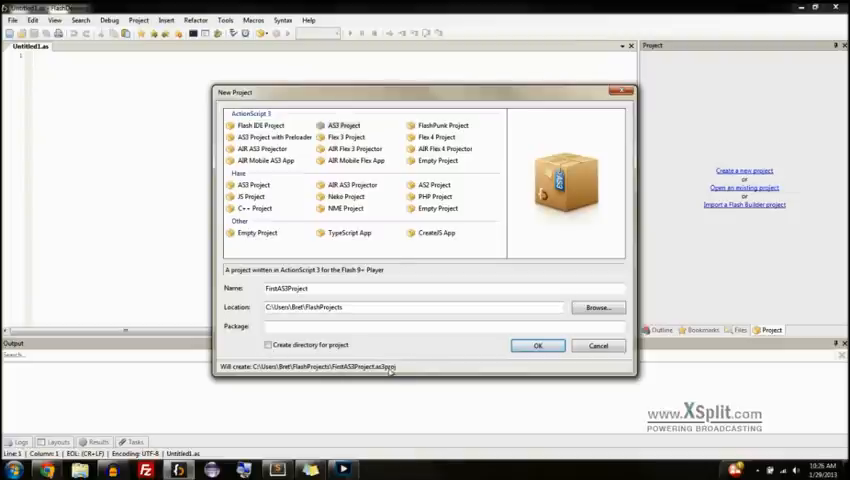
click(268, 345)
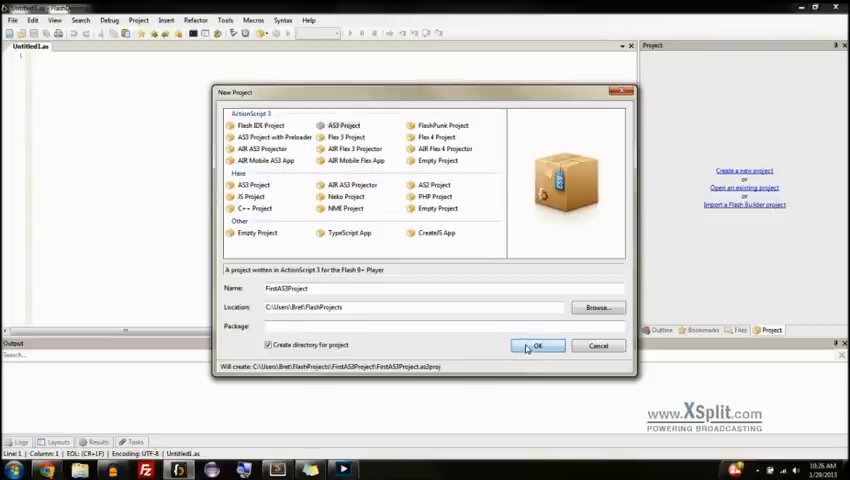
Submit the new project, accept copying templates, and dismiss the project-already-exists error.
click(537, 345)
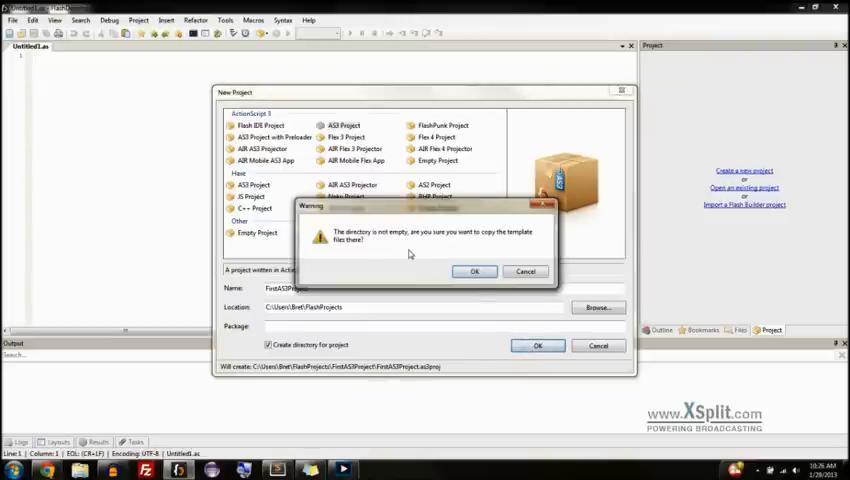
click(474, 271)
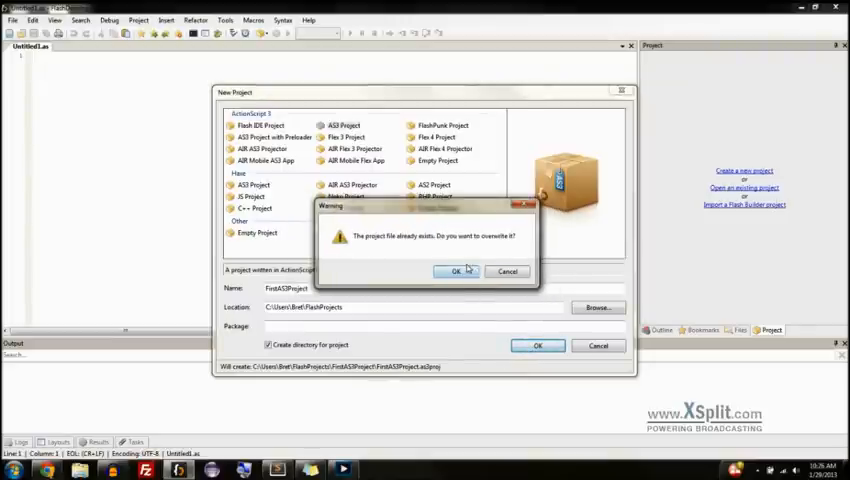
click(451, 271)
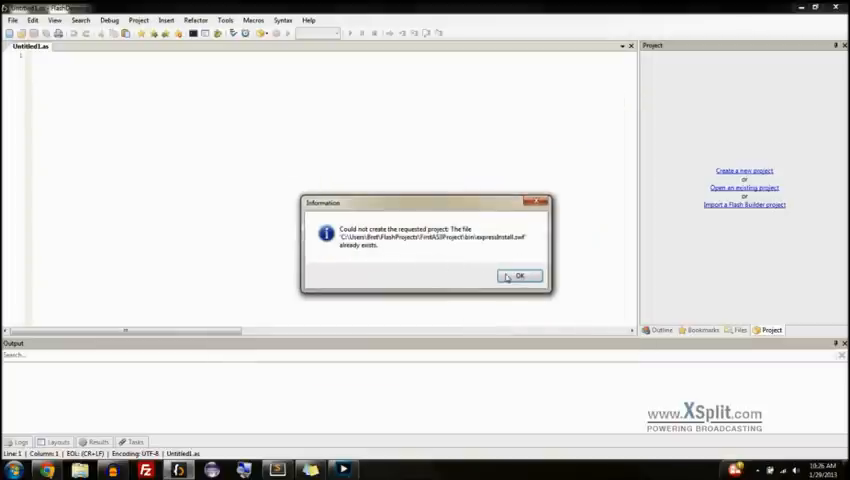
Open the existing FirstAS3Project from C: > Users > user > FlashProjects.
click(519, 275)
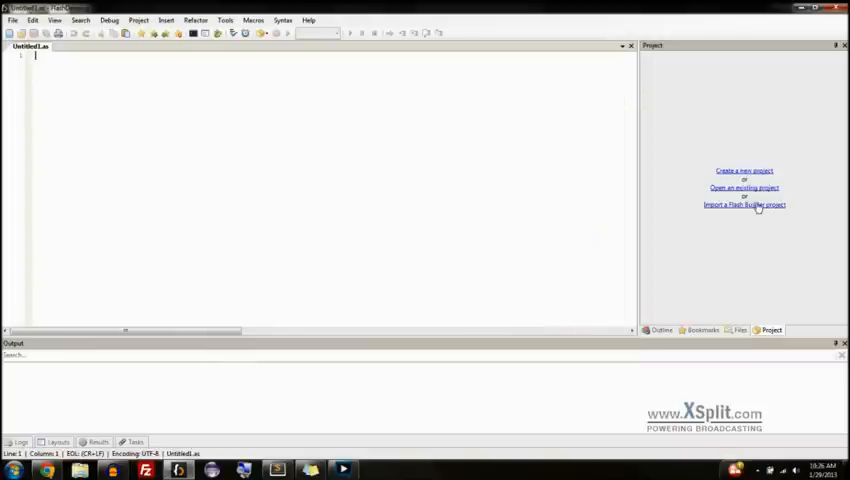
click(745, 187)
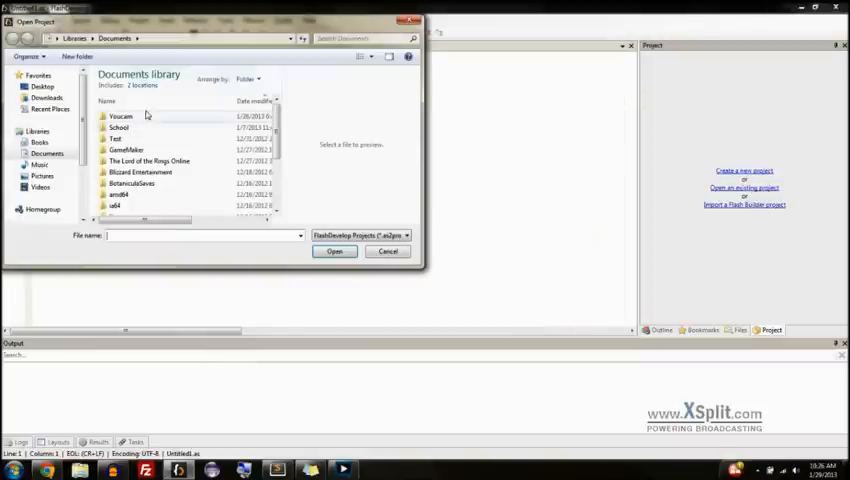
scroll(down, 3)
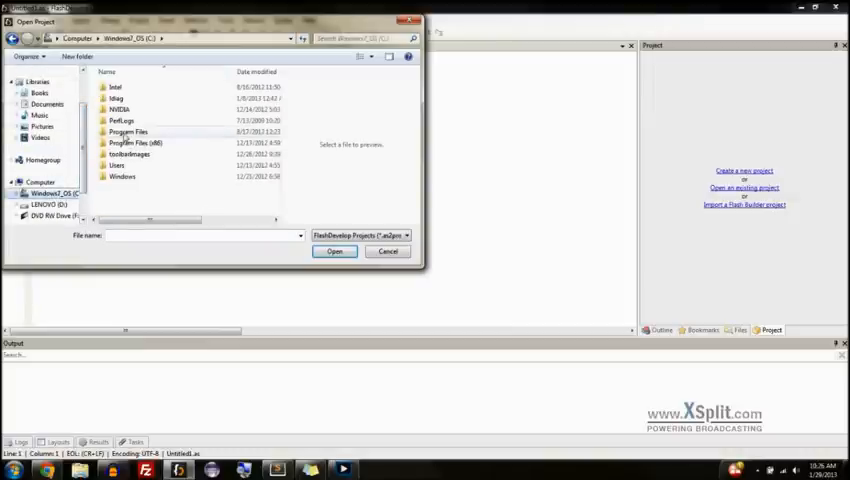
double_click(117, 165)
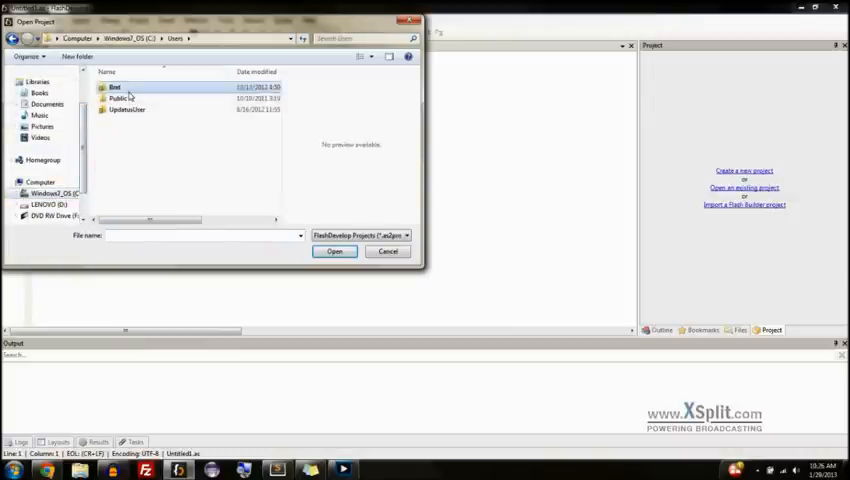
double_click(119, 87)
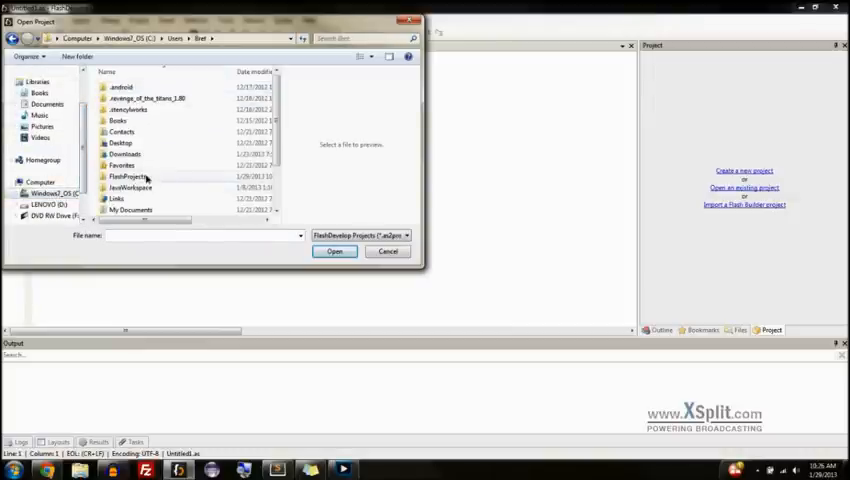
double_click(125, 176)
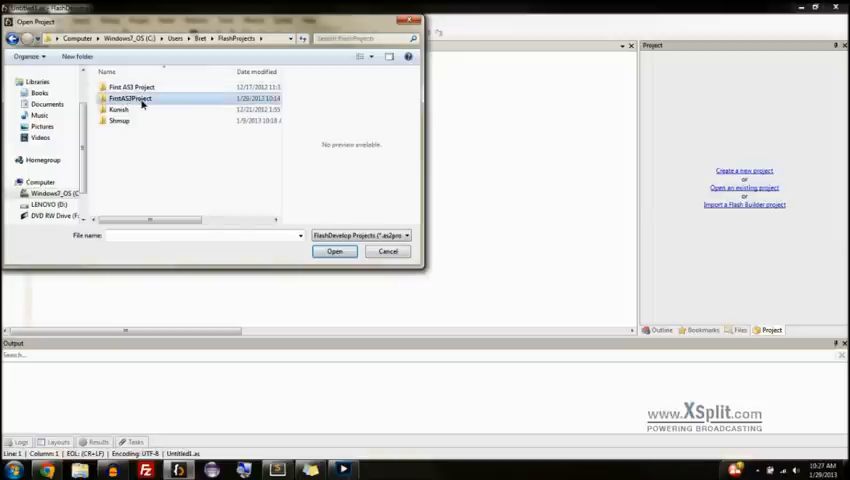
click(335, 251)
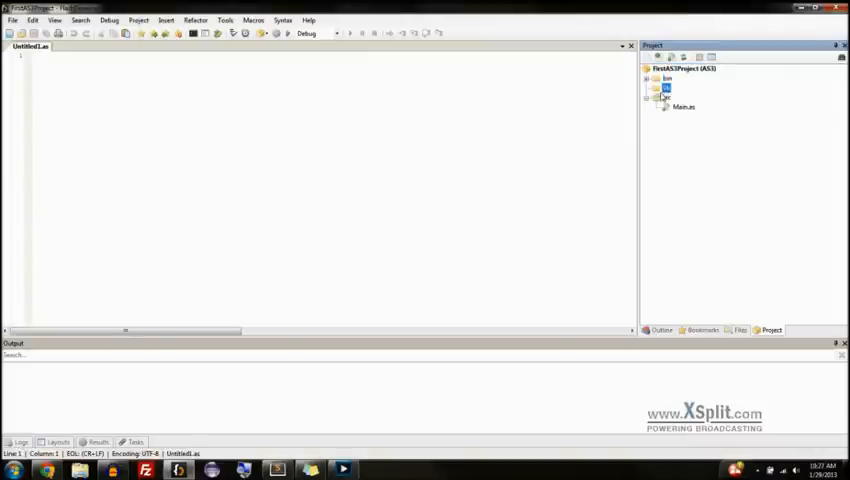
Open Main.as from the project's src folder in the editor.
double_click(684, 106)
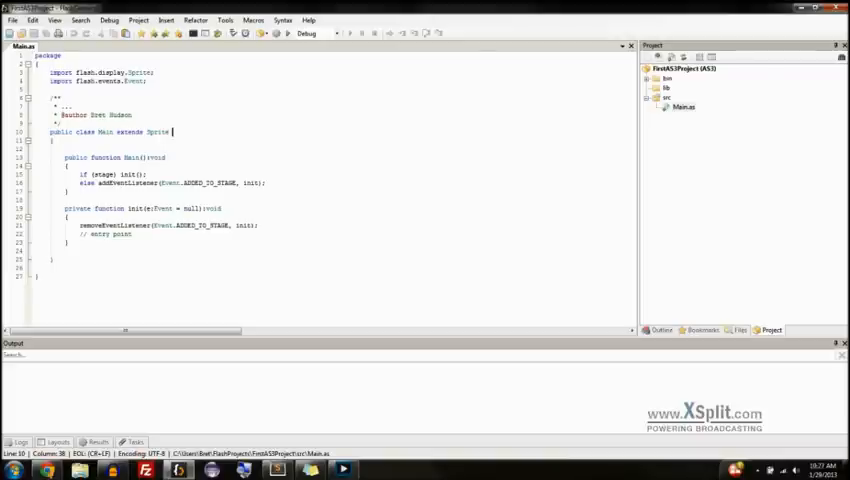
Delete the comments, Event import, stage check and init function from Main.as.
key(ctrl+a)
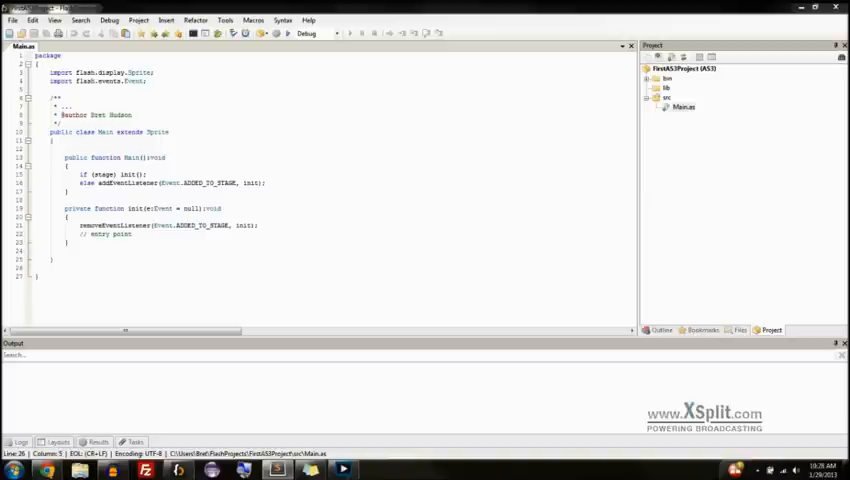
drag(55, 98, 130, 123)
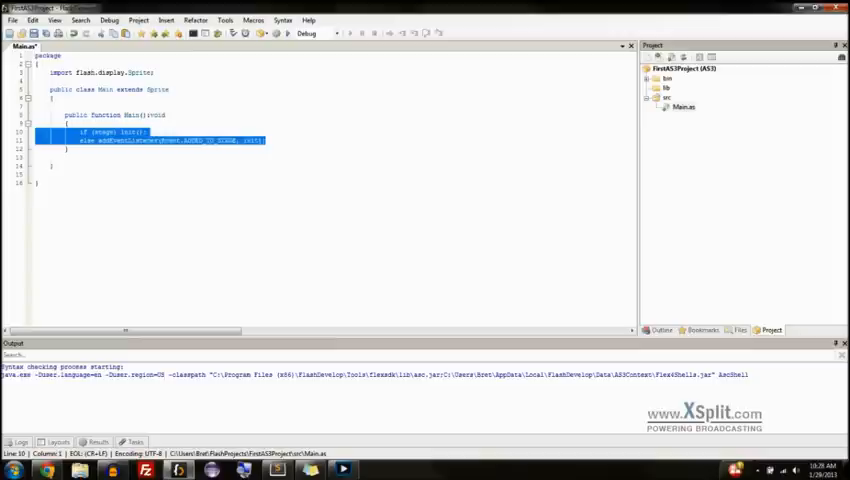
key(Delete)
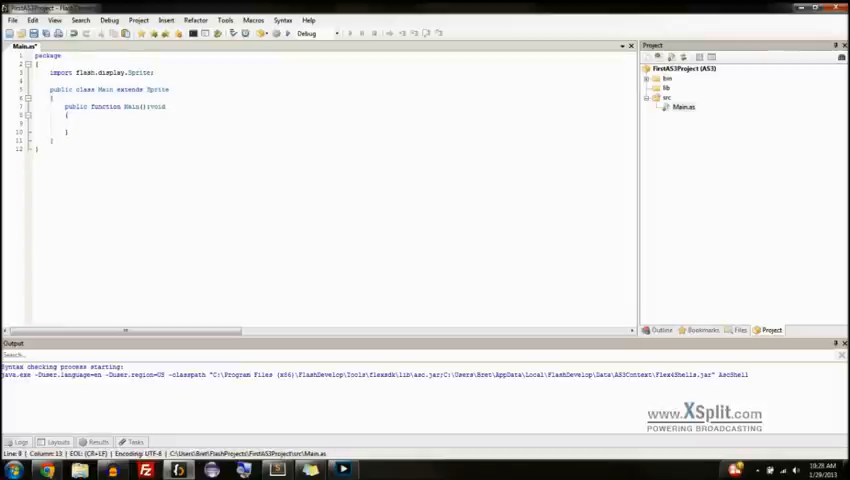
click(80, 124)
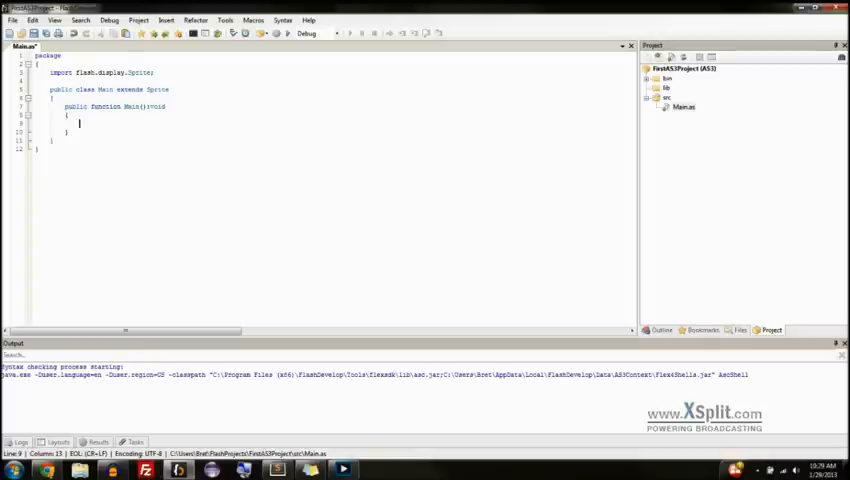
click(148, 19)
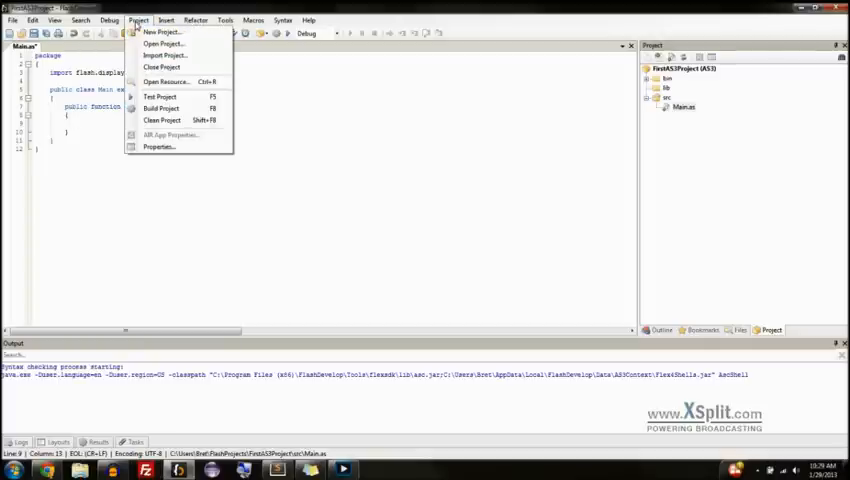
click(157, 147)
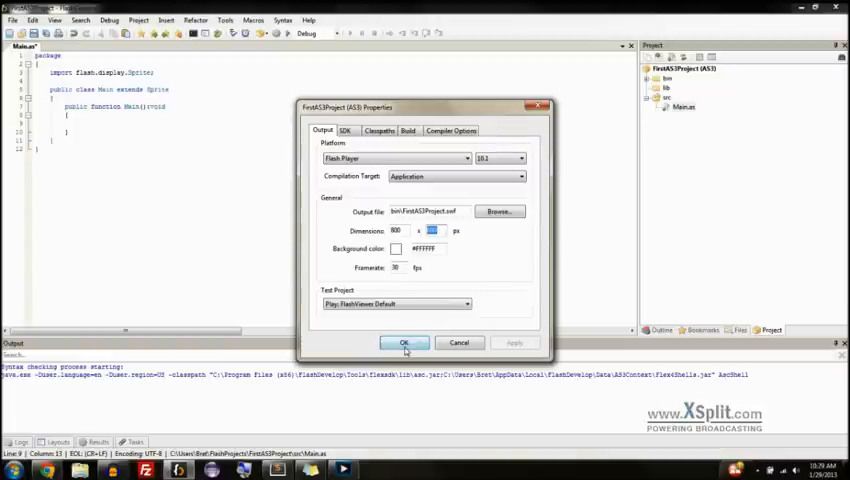
click(405, 342)
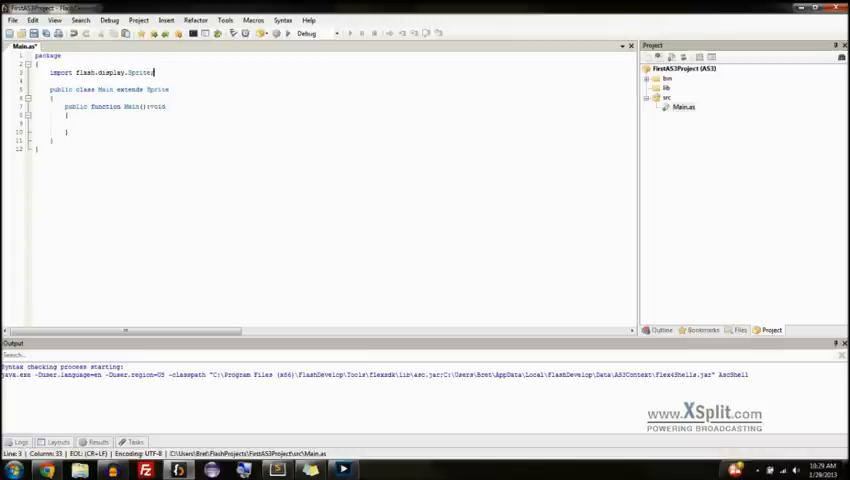
Add import flash.display.Shape; beneath the Sprite import in Main.as.
drag(53, 72, 155, 72)
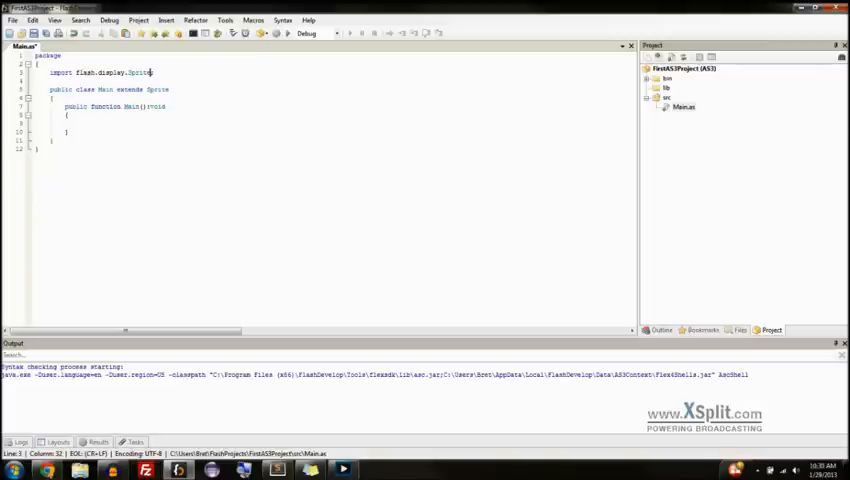
double_click(145, 71)
text(;)
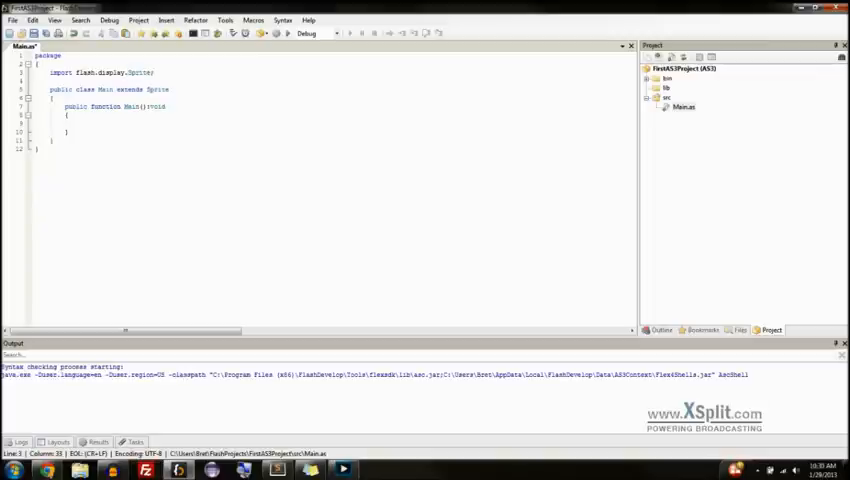
text(import)
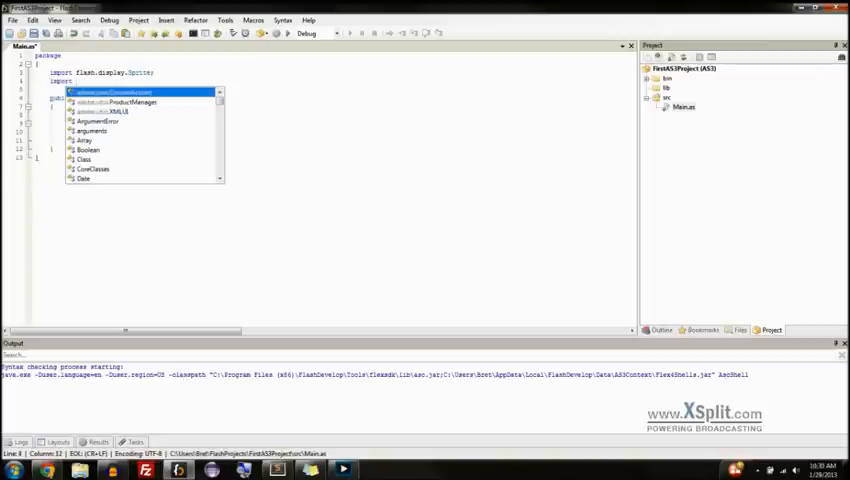
text(flashu)
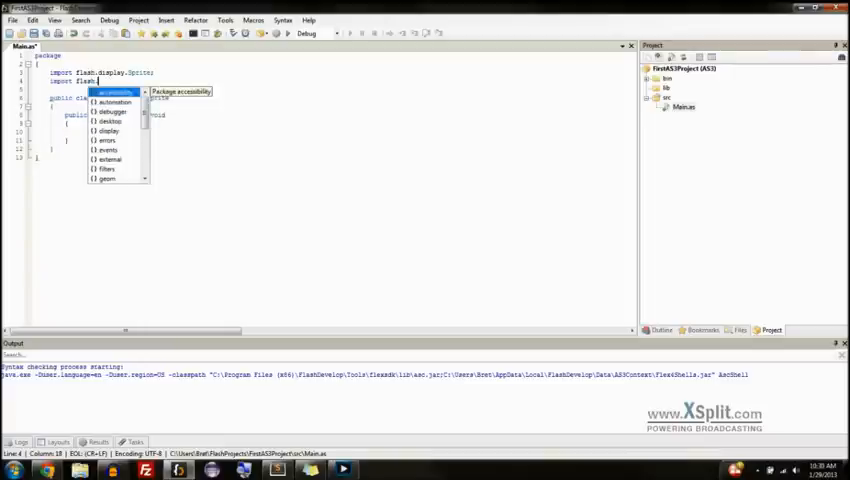
text(display.Shape;)
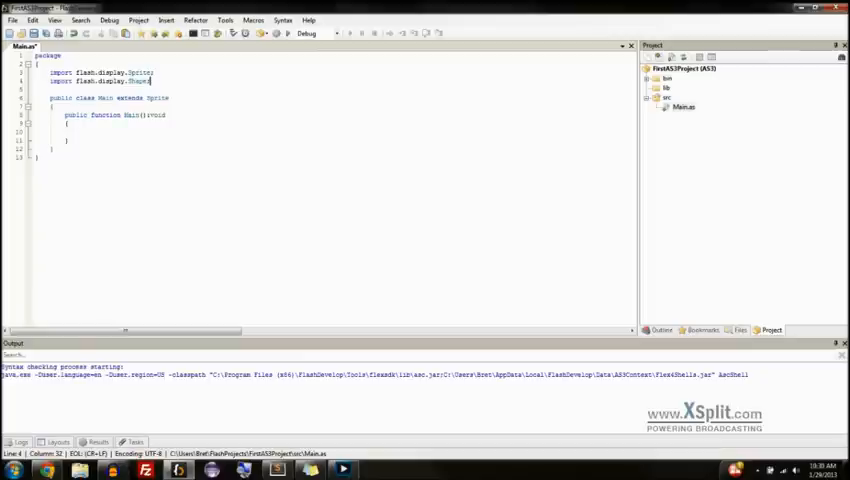
double_click(139, 72)
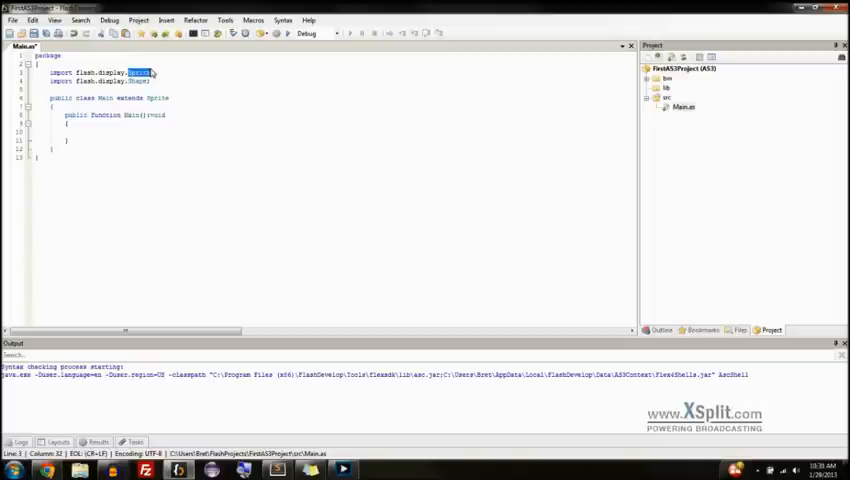
mouse_move(138, 72)
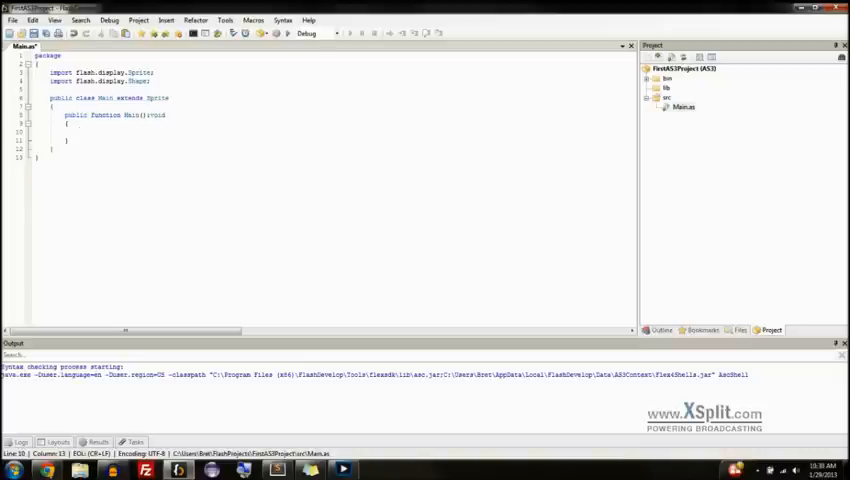
Declare var circle:Shape = new Shape(); inside the Main constructor.
click(80, 132)
text(var)
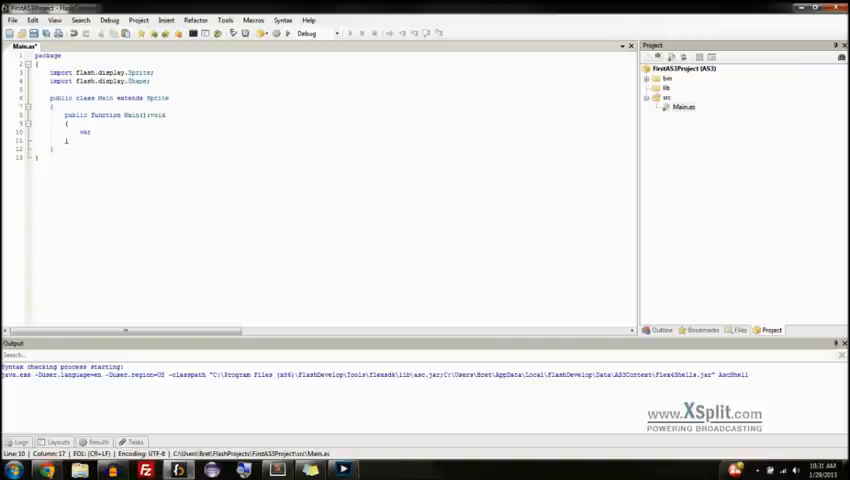
text(s)
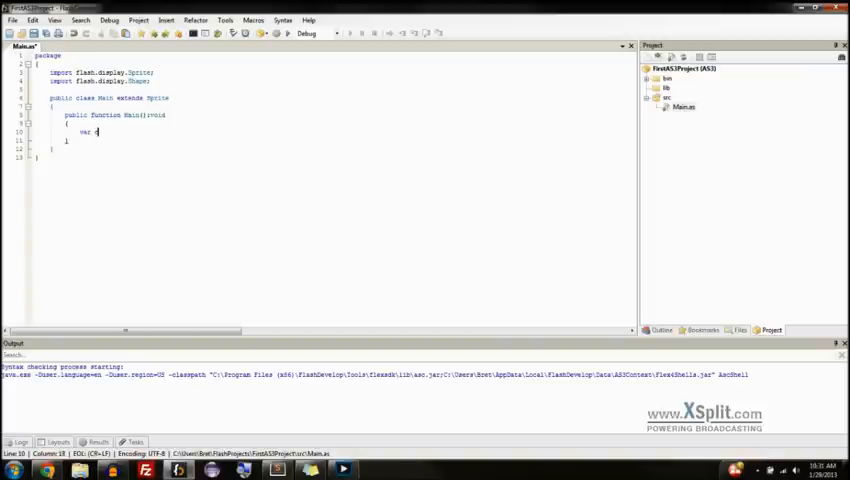
text(circle)
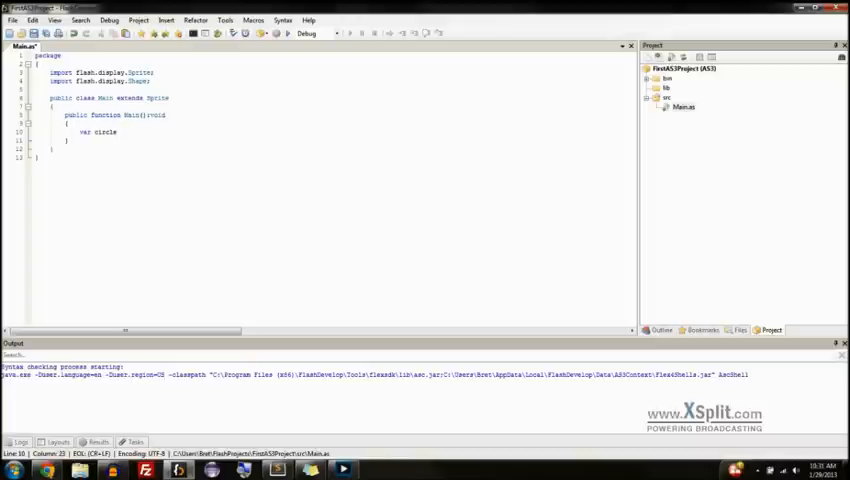
text(:Shape)
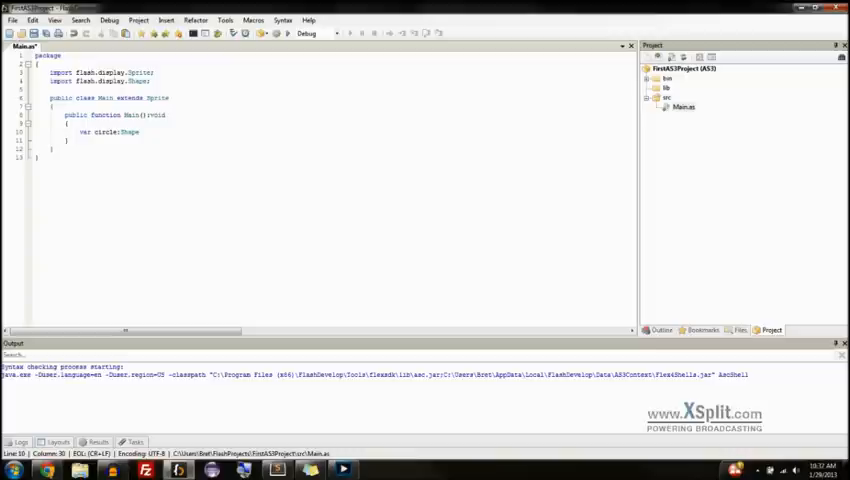
text(= new Shape();)
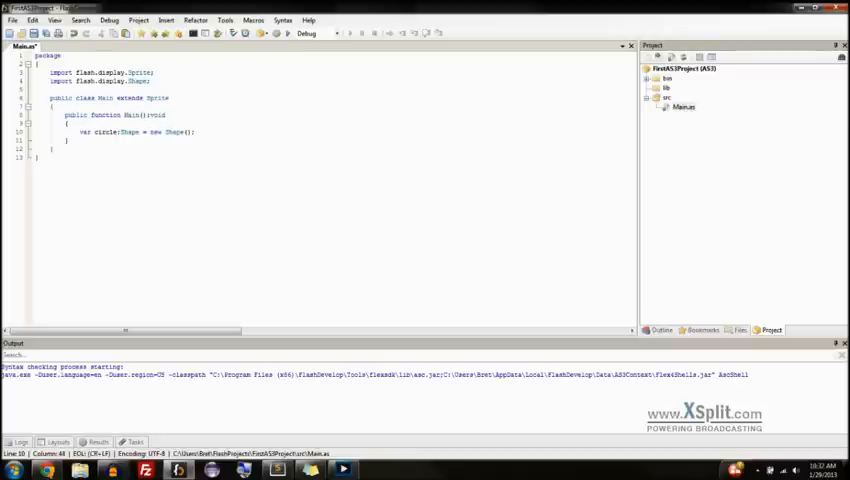
drag(80, 131, 142, 131)
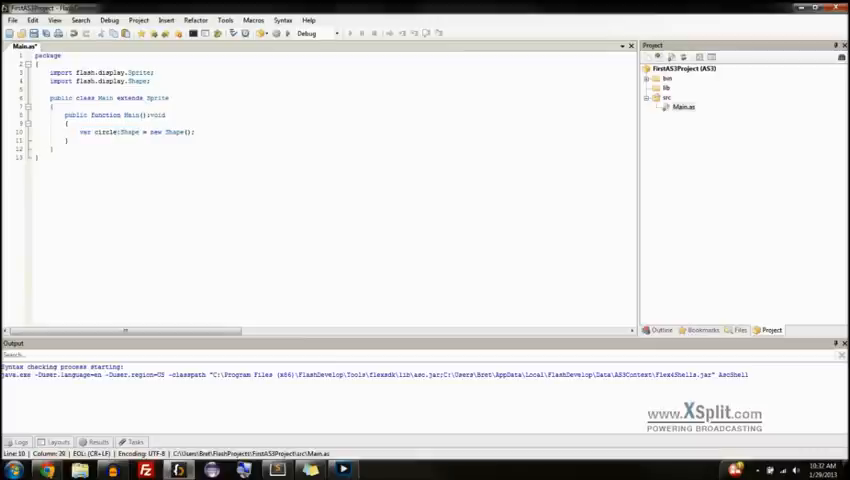
drag(137, 131, 197, 131)
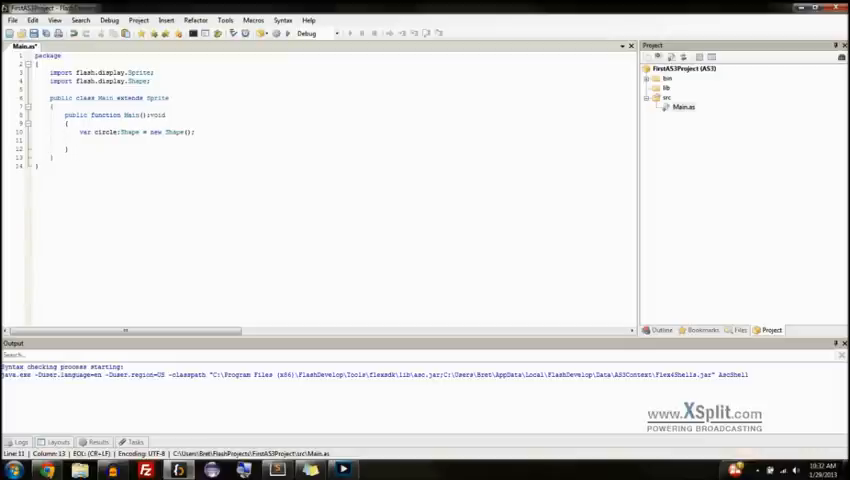
Add circle.graphics.beginFill(0x00FF00, 1); as the constructor's second line.
text(circle.)
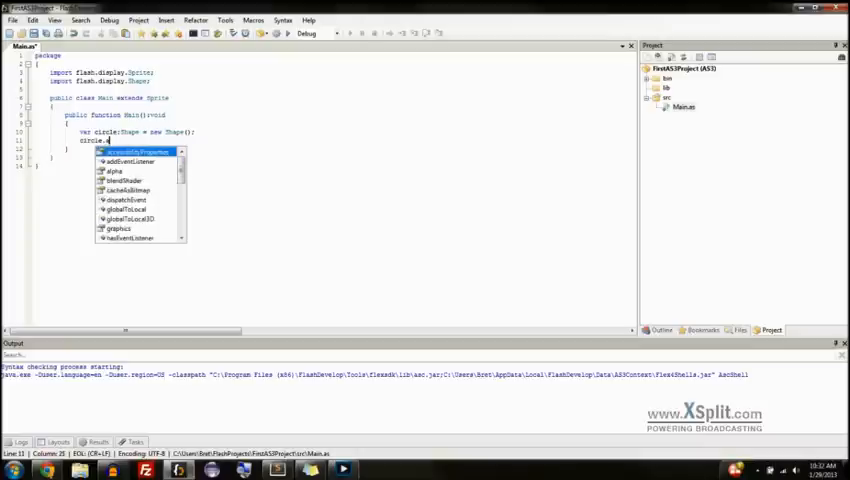
text(graphics.beginFill(0x00FF00)
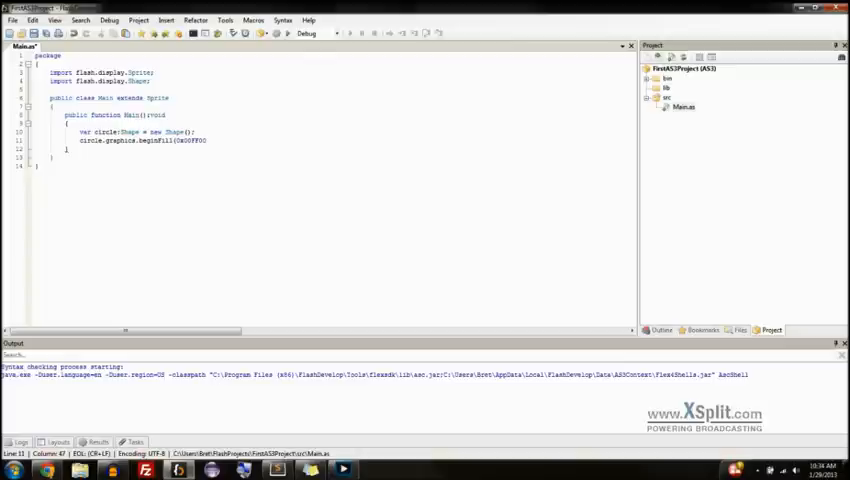
text(,)
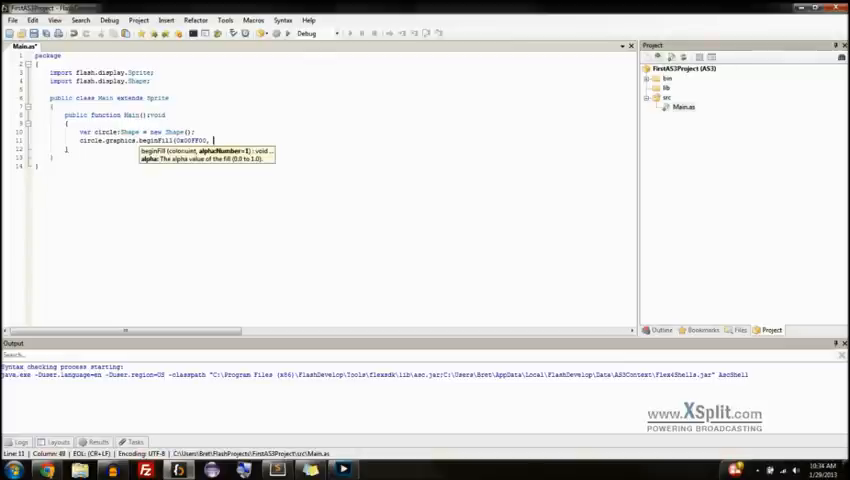
text(1)
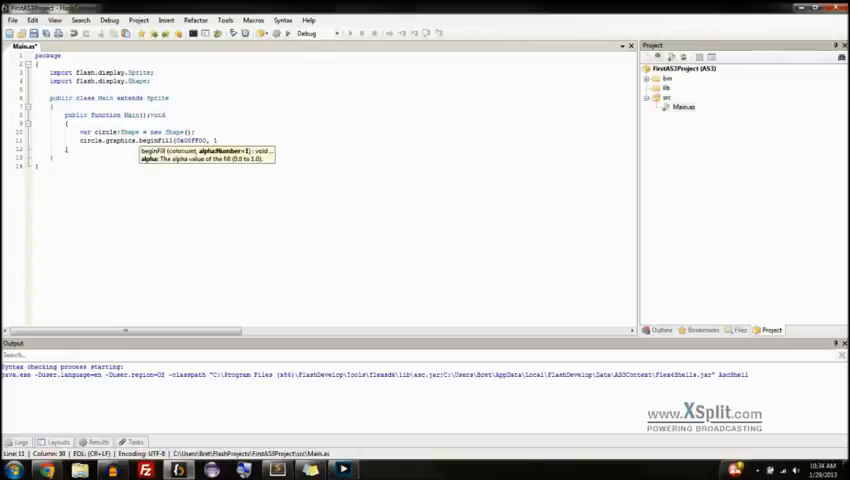
text();)
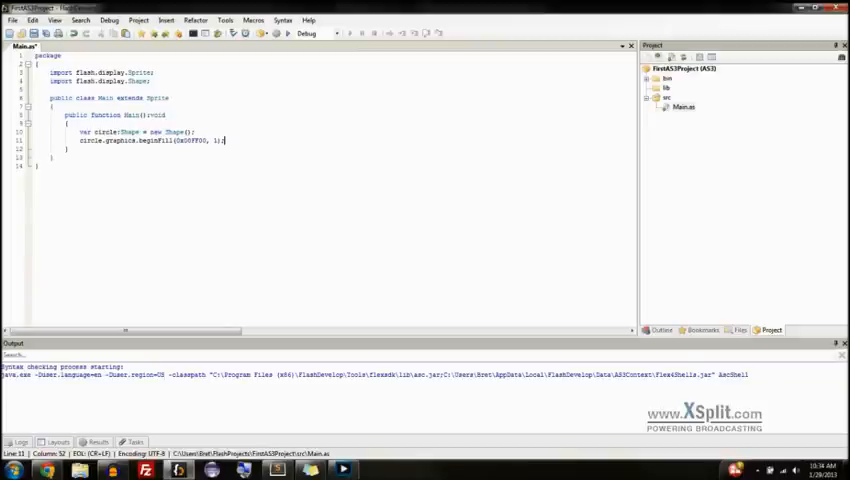
Add circle.graphics.drawCircle(0, 0, 50); as the constructor's third line.
text(cir)
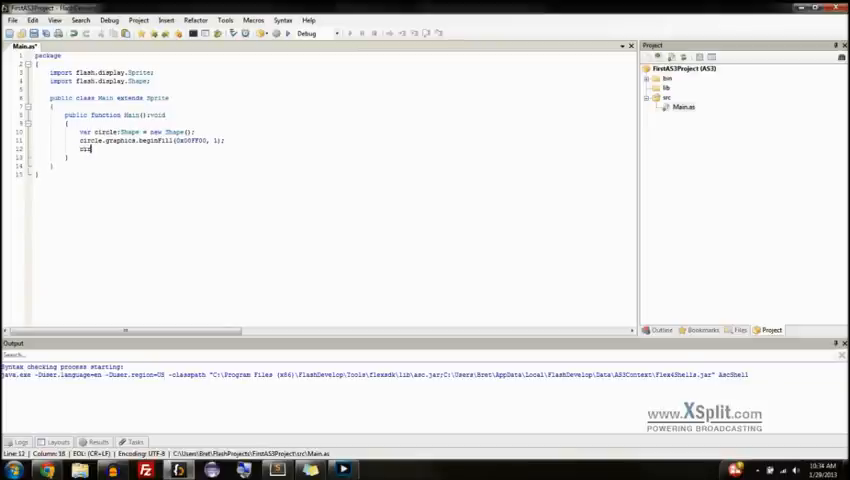
text(circle.graphics.)
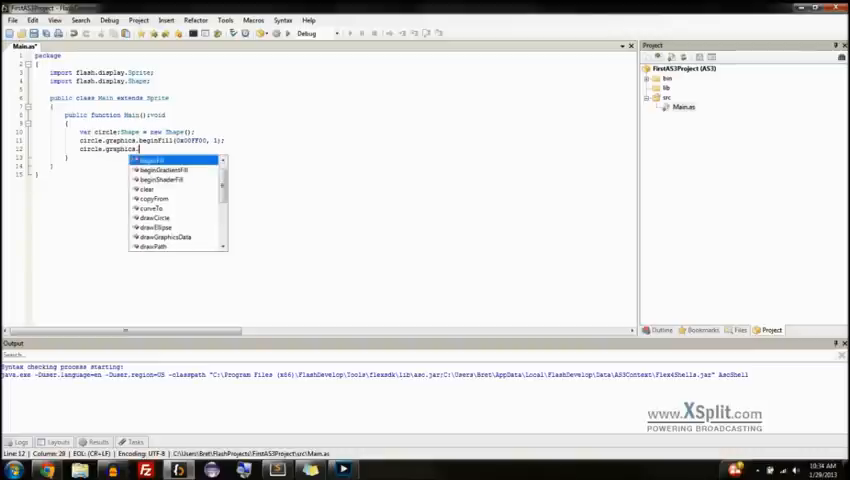
text(drawCircle()
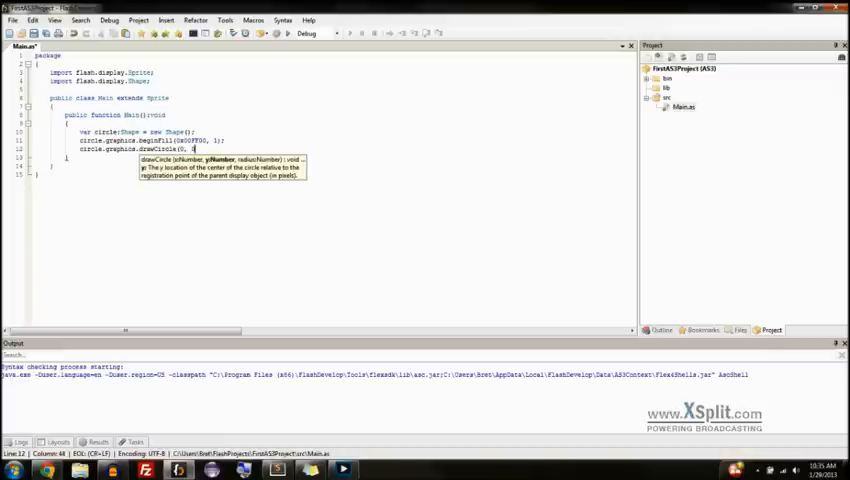
text(0,)
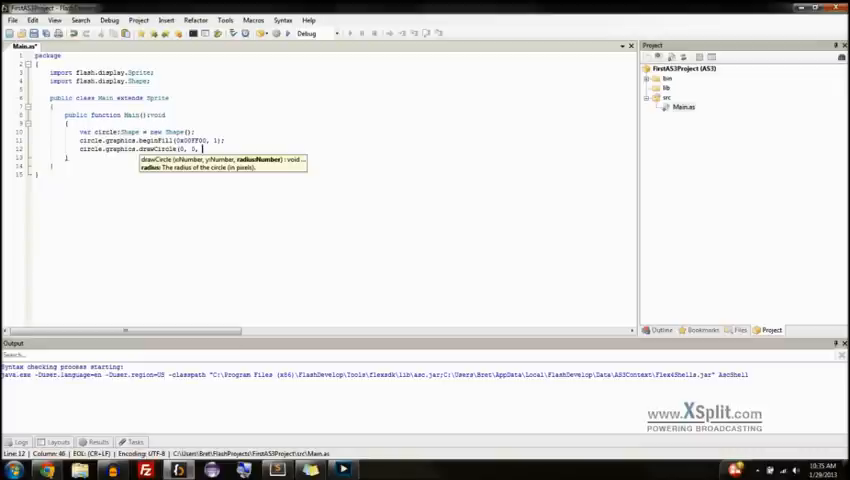
text(50);)
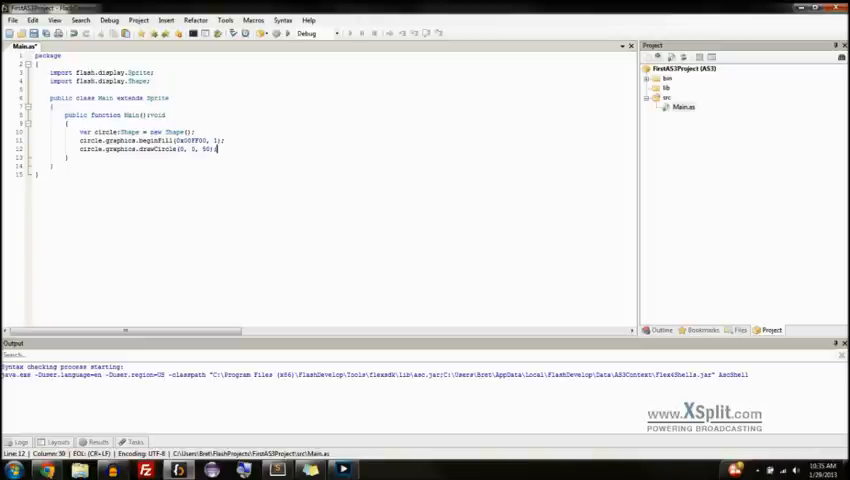
Select the existing Shape creation, green fill and drawCircle lines in the constructor.
triple_click(140, 150)
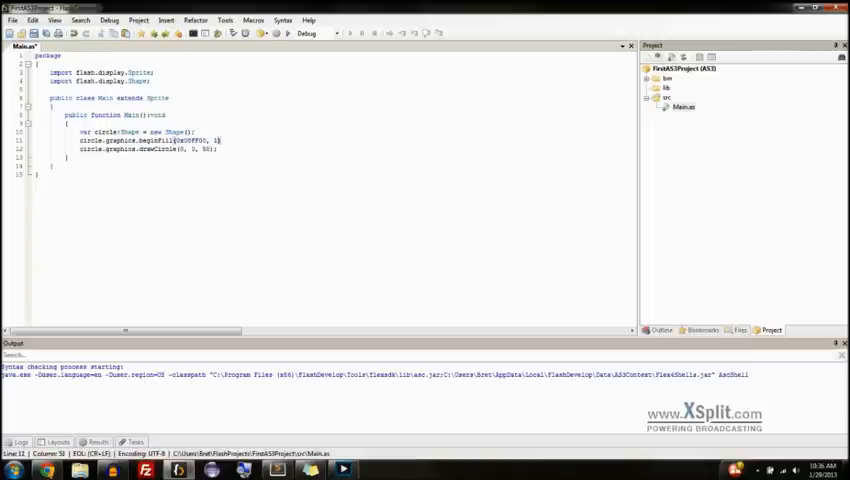
drag(70, 141, 220, 149)
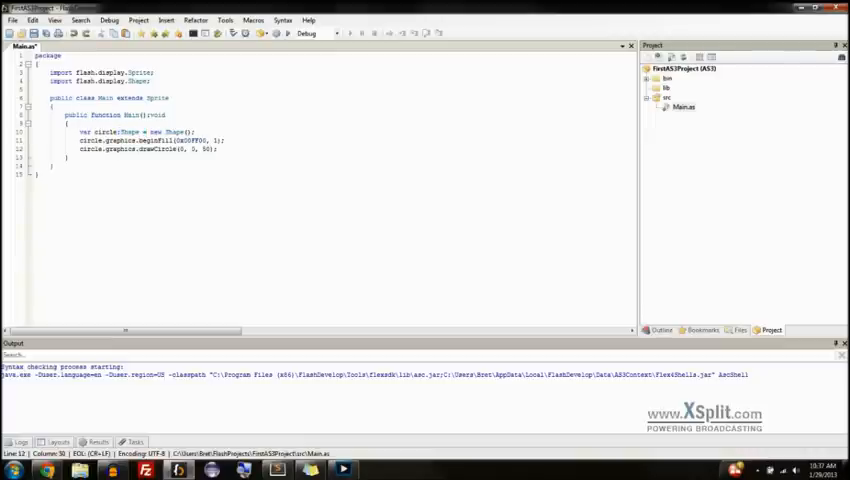
Add circle.graphics.endFill(); after the drawCircle(0, 0, 50) line.
text(ca)
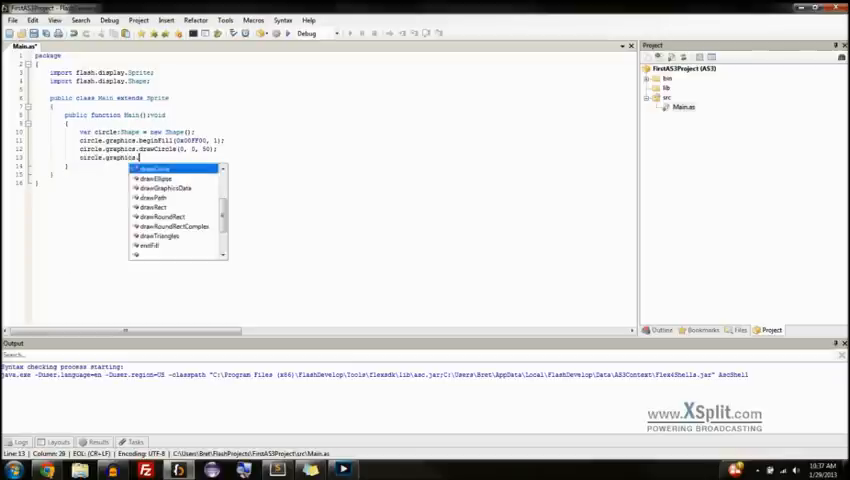
text(endFill();)
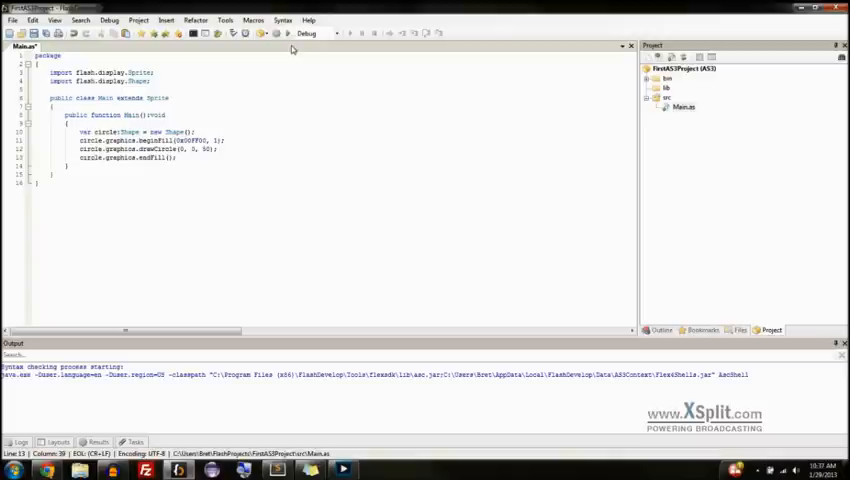
mouse_move(293, 35)
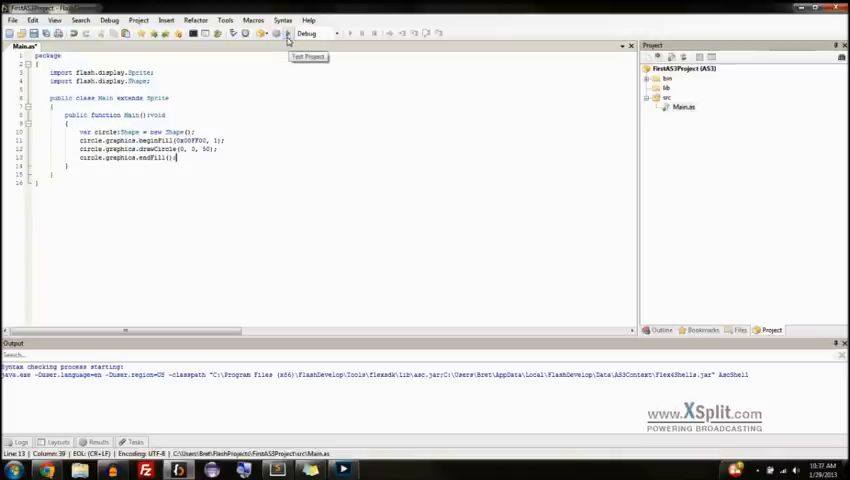
click(289, 33)
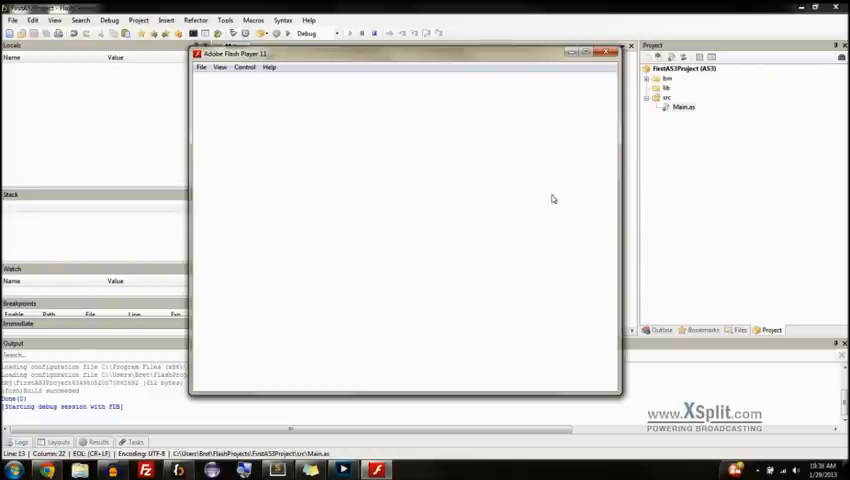
mouse_move(546, 251)
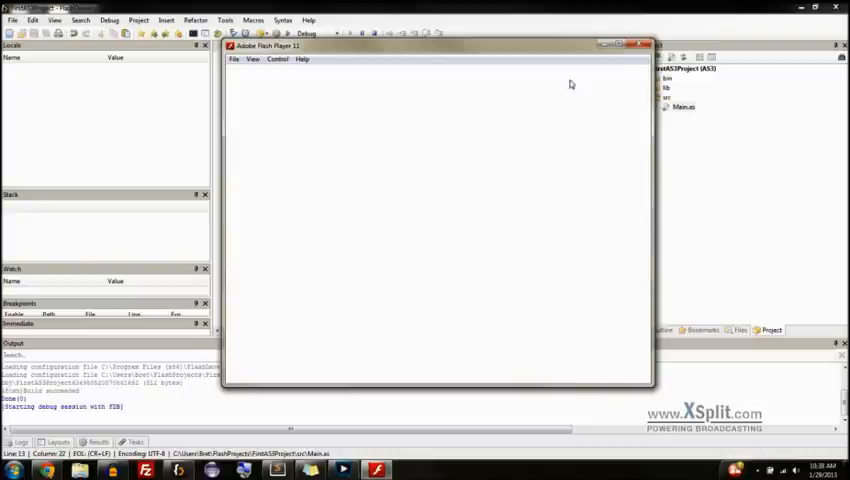
click(645, 45)
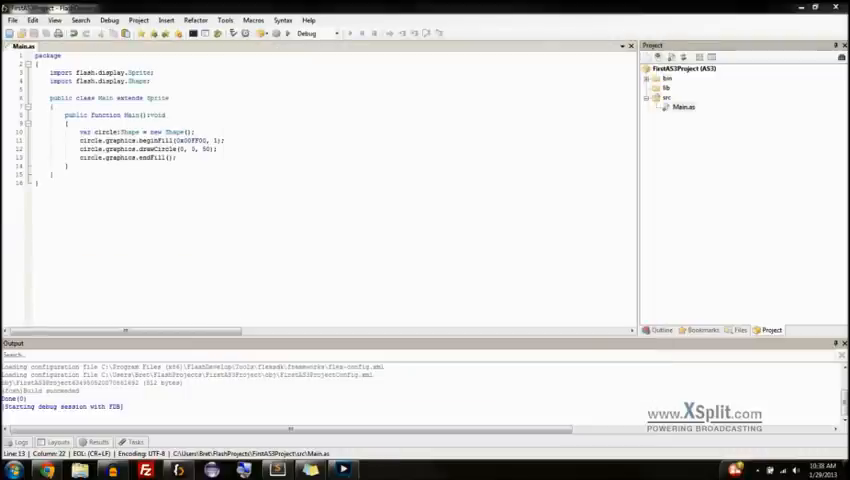
Add addChild(circle); on a new line after endFill().
drag(80, 131, 180, 157)
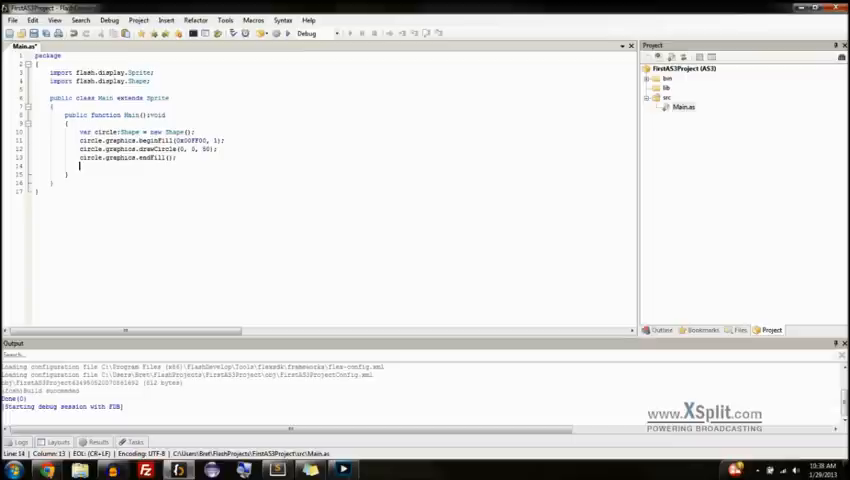
text(addChild)
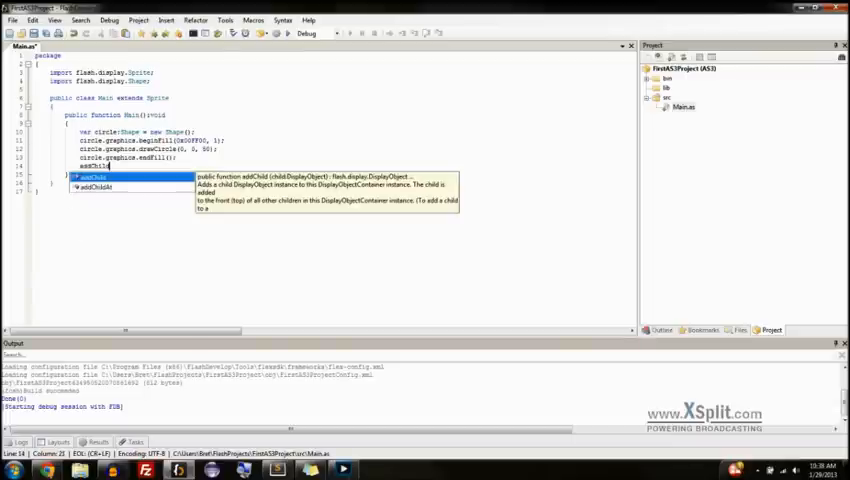
text(addChild(circle);)
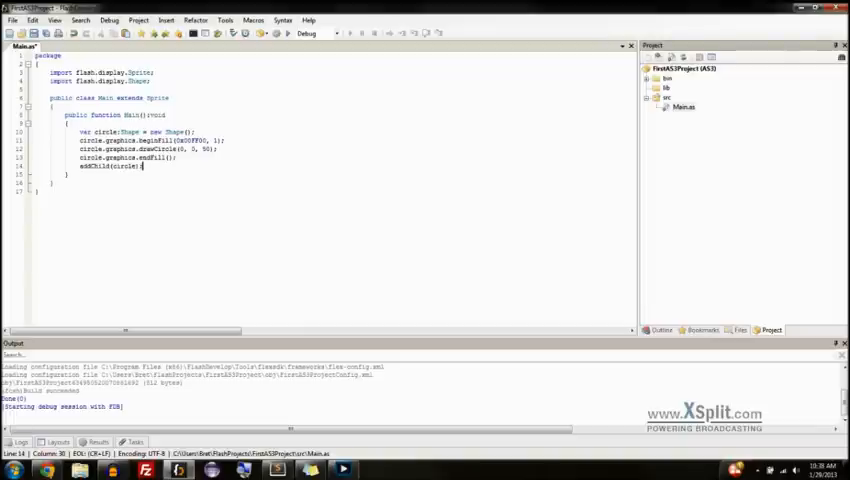
Test the project, see the cut-off green circle, and close Flash Player.
double_click(94, 166)
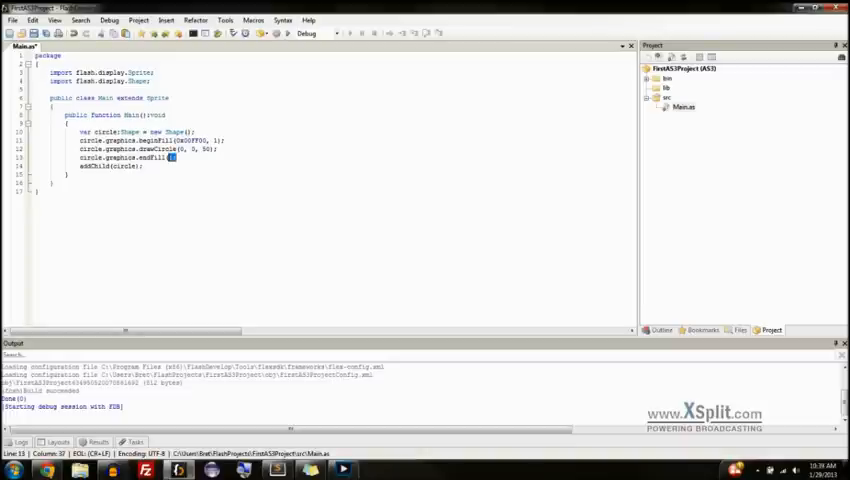
double_click(123, 165)
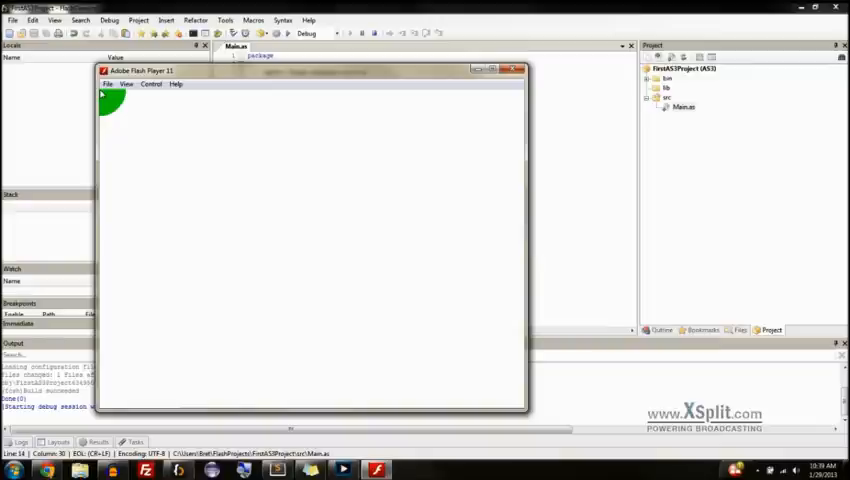
click(515, 70)
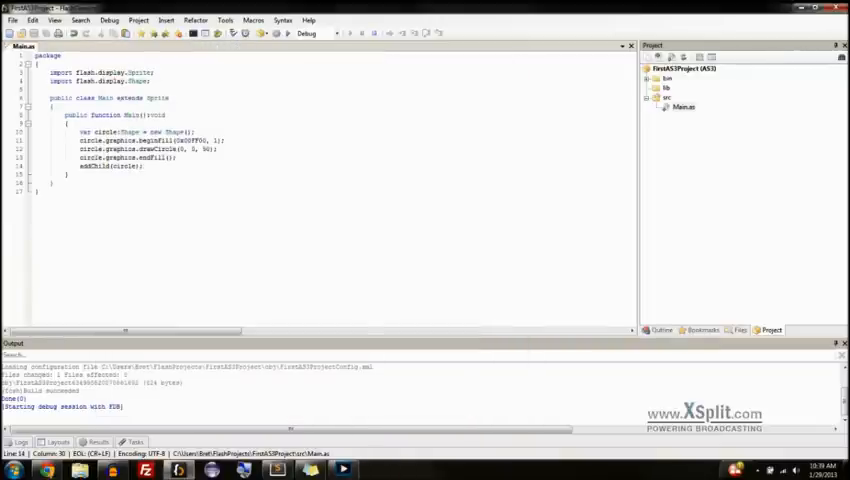
Add circle.x = 100; and circle.y = 100; above addChild, then start a build.
key(Enter)
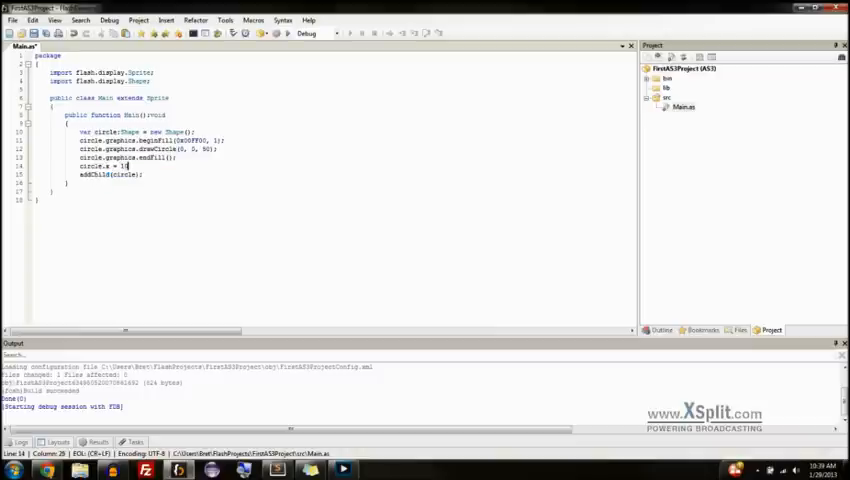
text(circle)
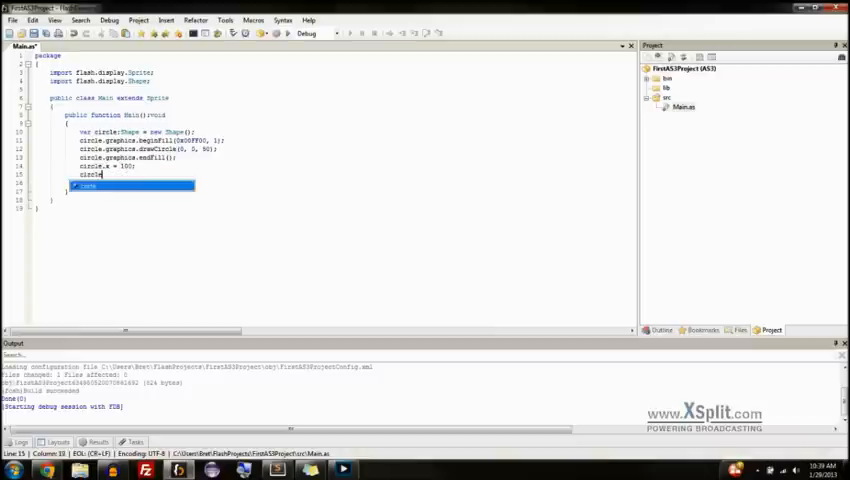
text(circle.y = 100;)
click(139, 183)
text(addChild(circle);)
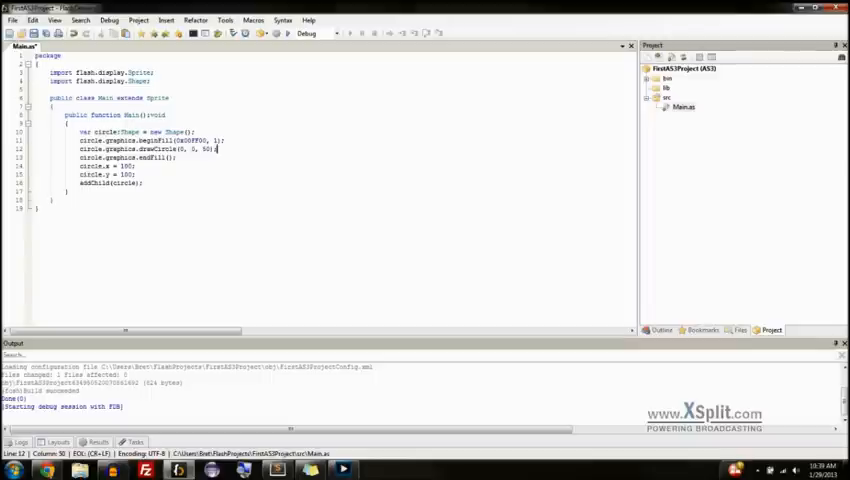
click(281, 33)
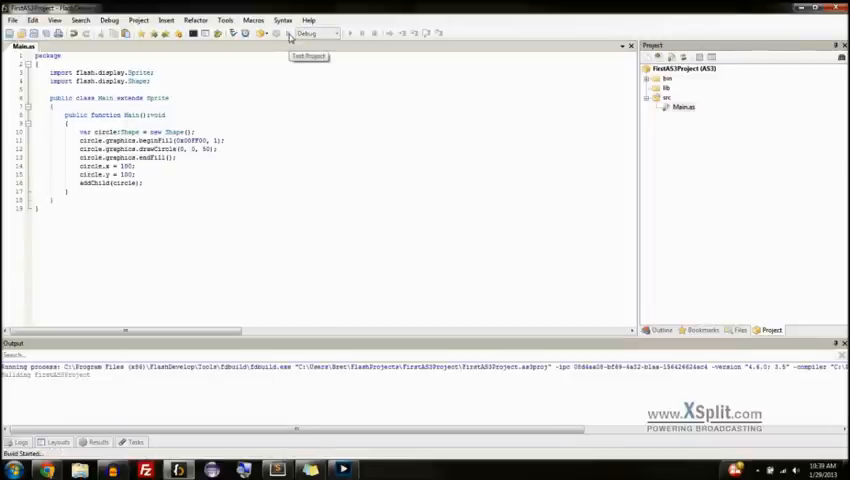
click(286, 33)
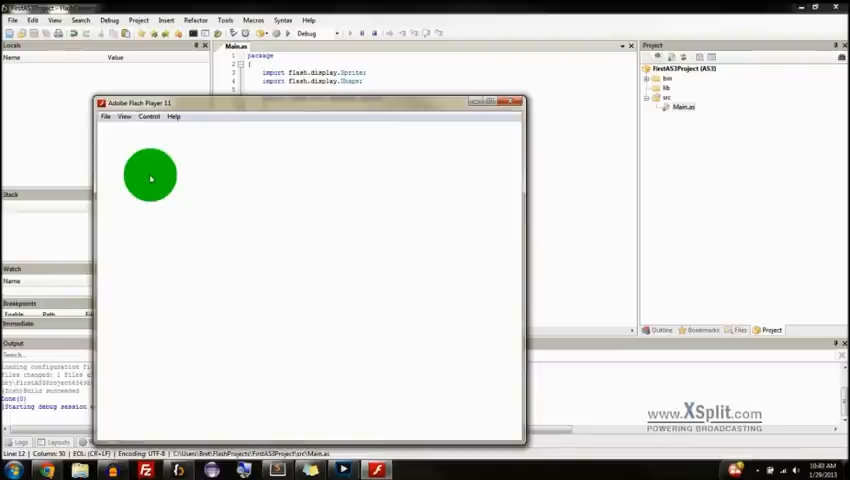
mouse_move(156, 175)
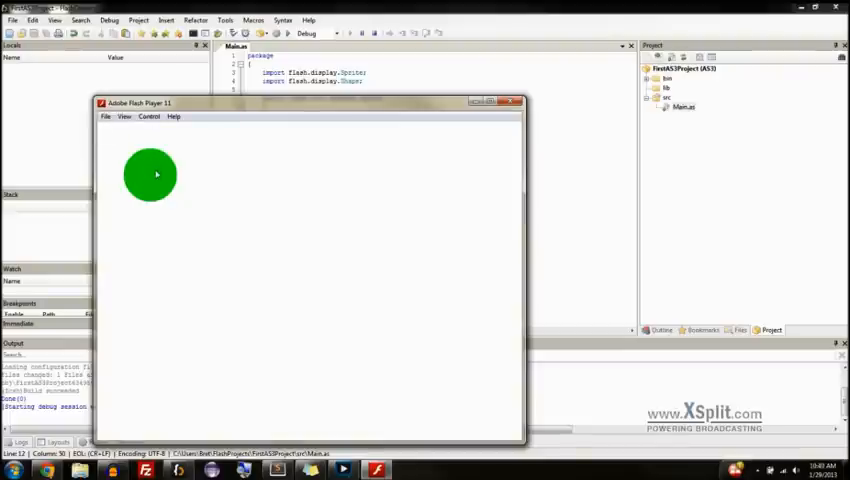
click(518, 101)
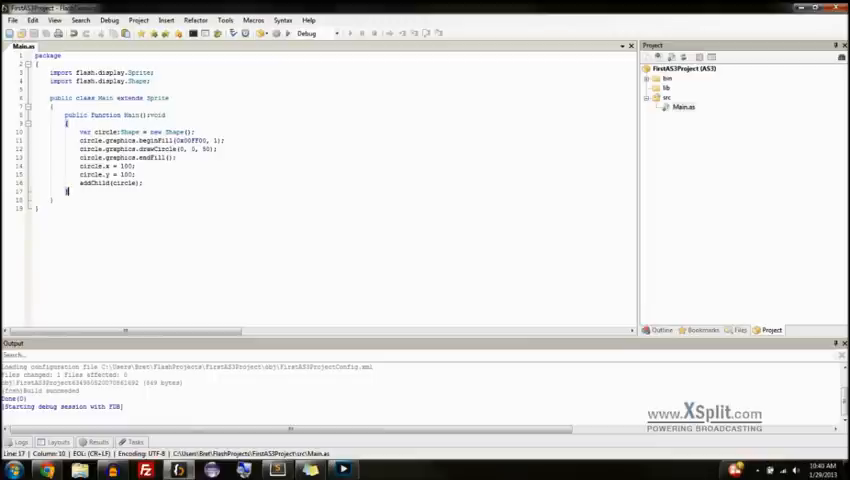
key(ctrl+a)
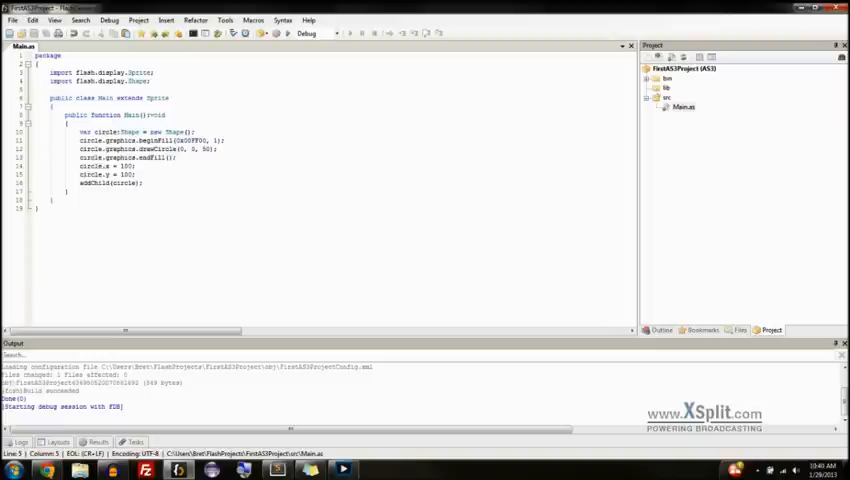
double_click(110, 98)
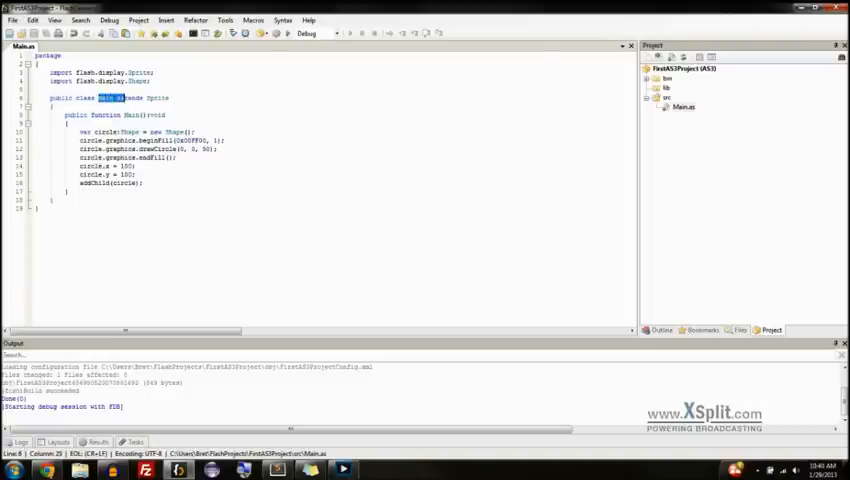